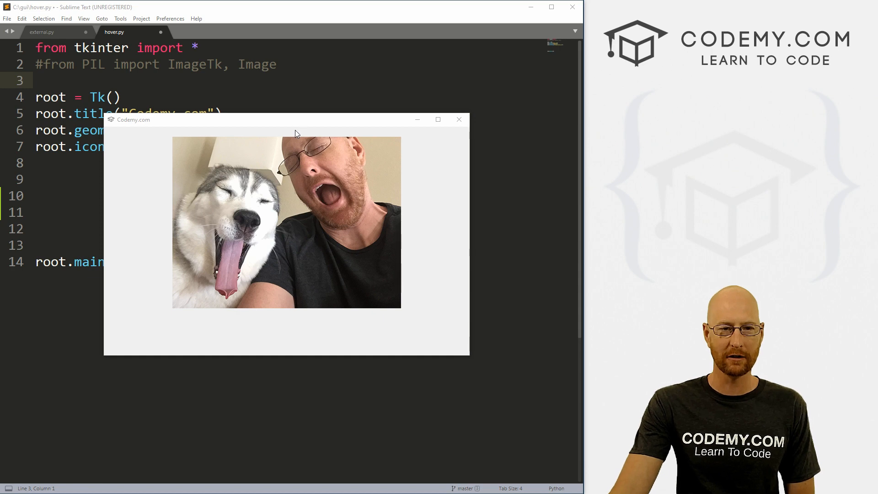
pyautogui.moveTo(308, 127)
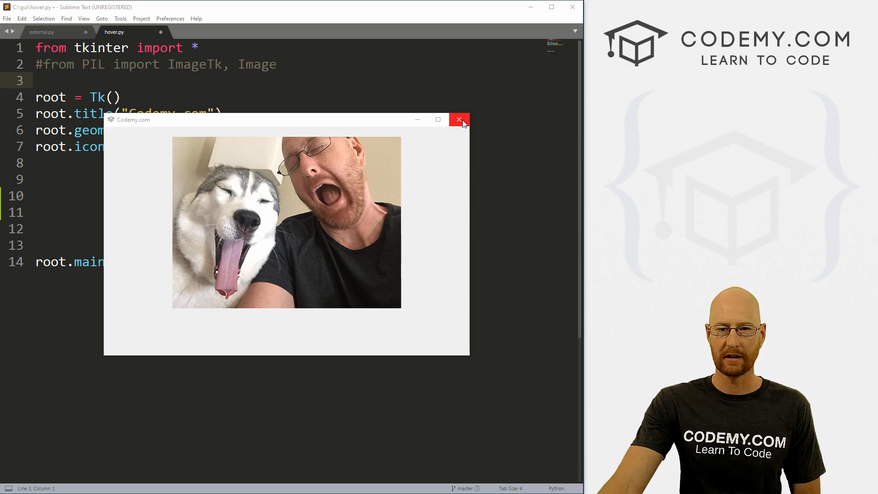
# Close the Codemy.com window and external.py, then place the cursor on hover.py's empty line 10
pyautogui.click(458, 120)
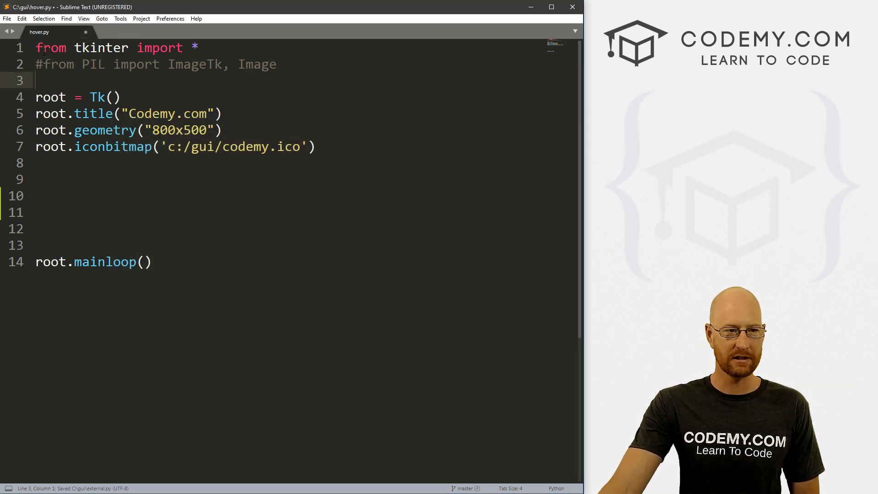
pyautogui.press('ctrl+a')
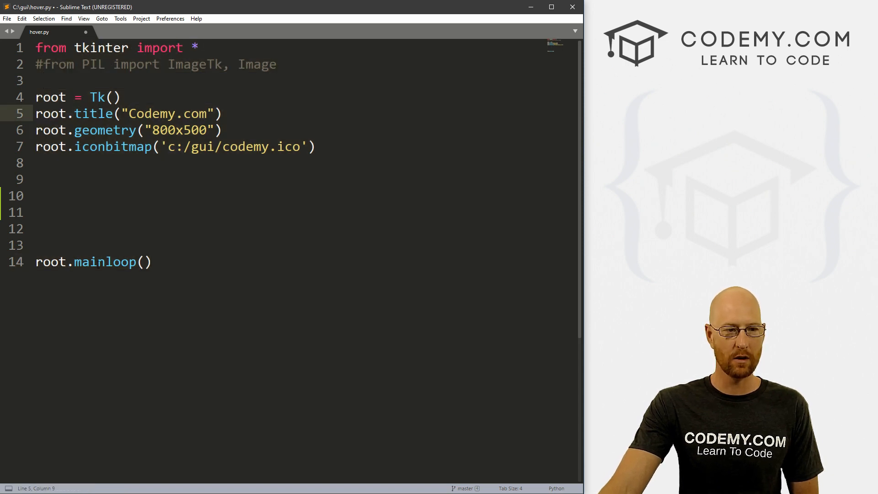
pyautogui.click(56, 196)
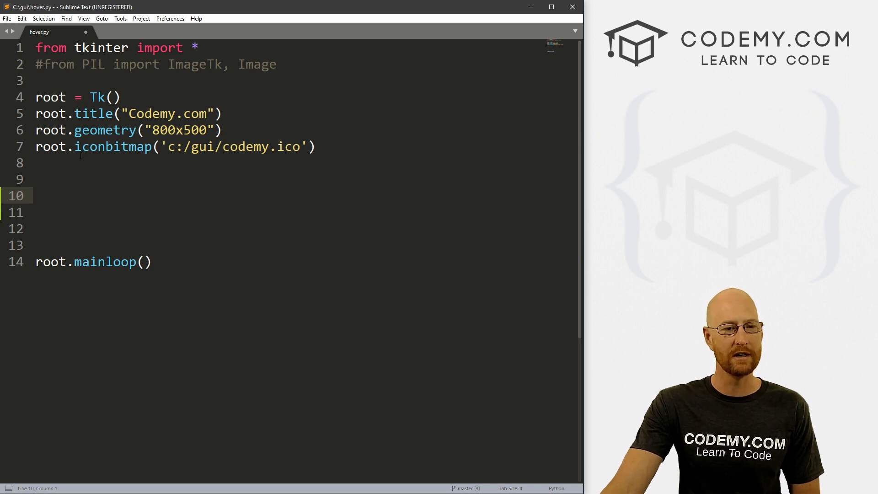
pyautogui.click(44, 64)
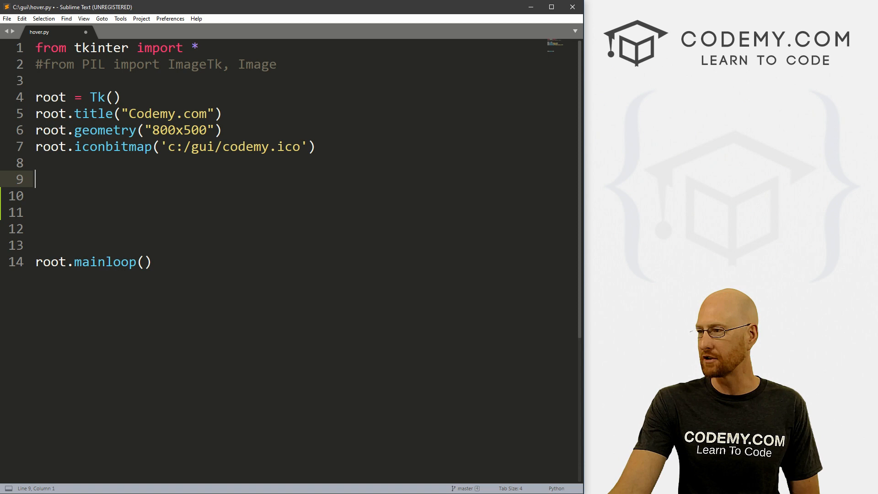
# Write my_label = Label(root, image=) with the image argument left empty
pyautogui.write('my')
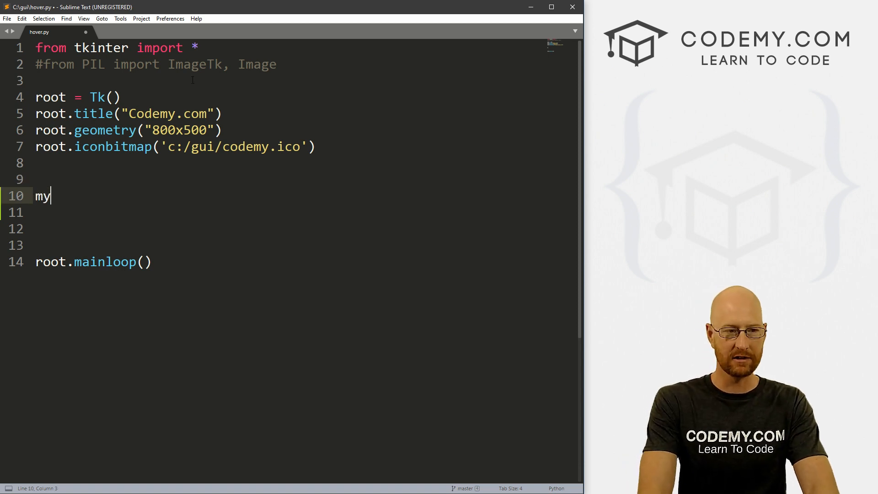
pyautogui.write('_label -')
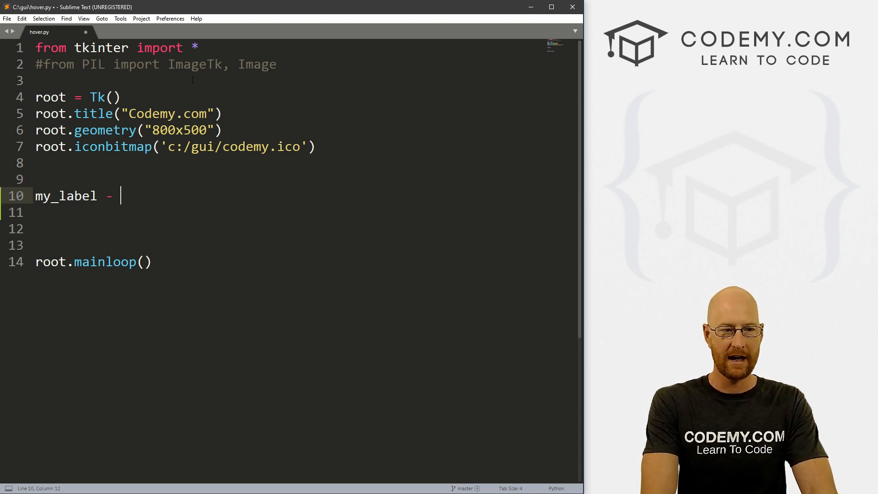
pyautogui.write('= Lable')
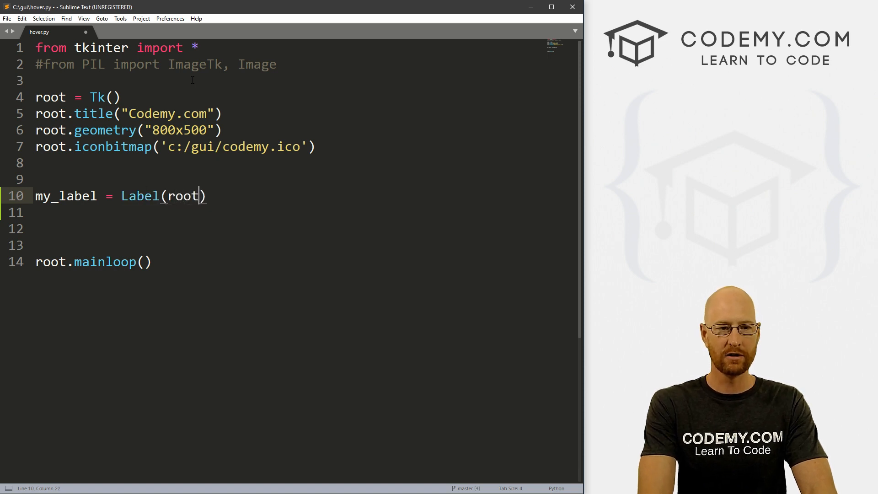
pyautogui.write(', image=')
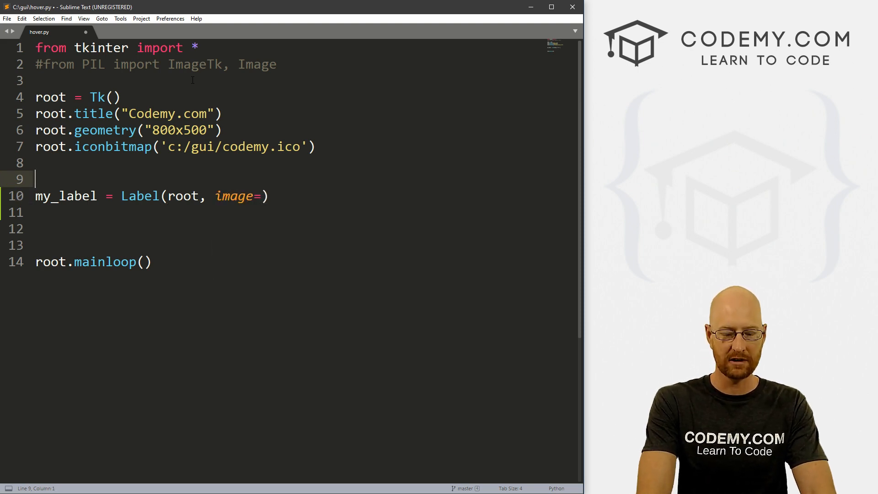
# Write my_pic = PhotoImage(file="images/aspen.png") above the label line
pyautogui.write('my_p')
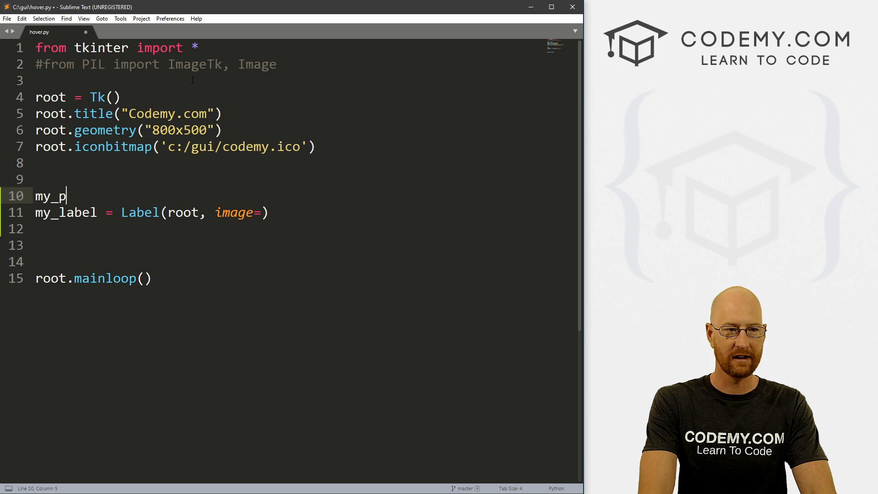
pyautogui.write('ic =')
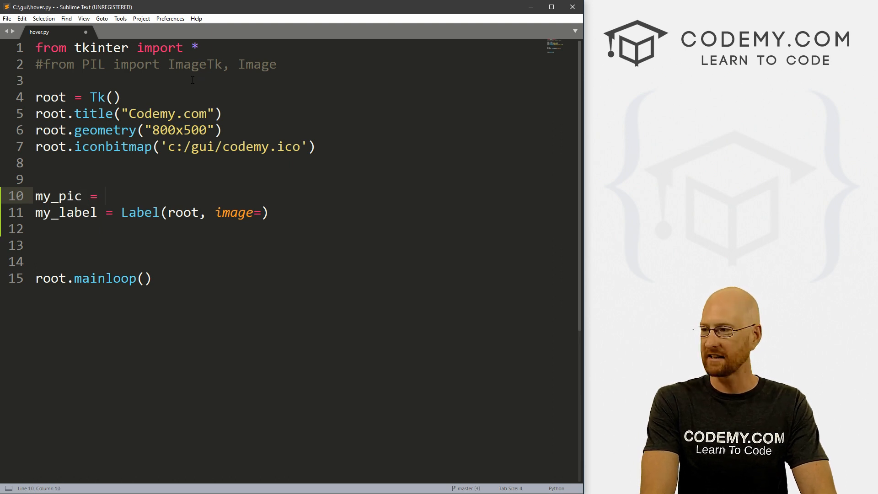
pyautogui.write('Photo')
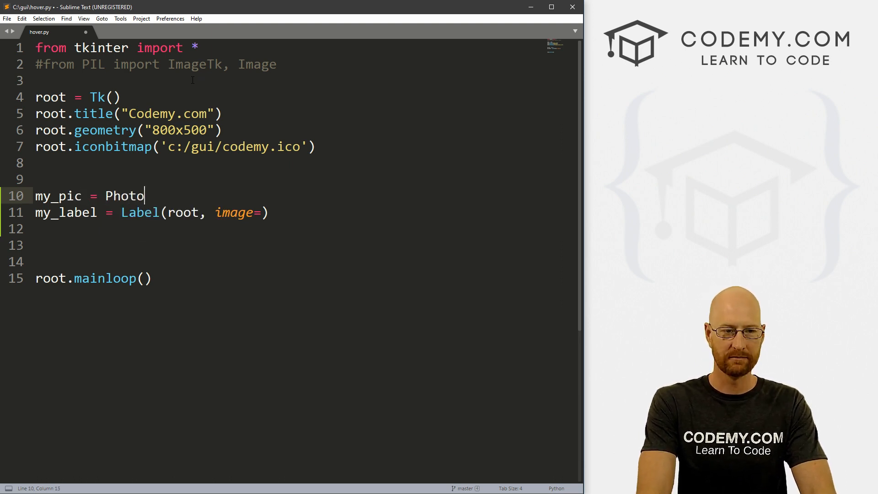
pyautogui.write('Image()')
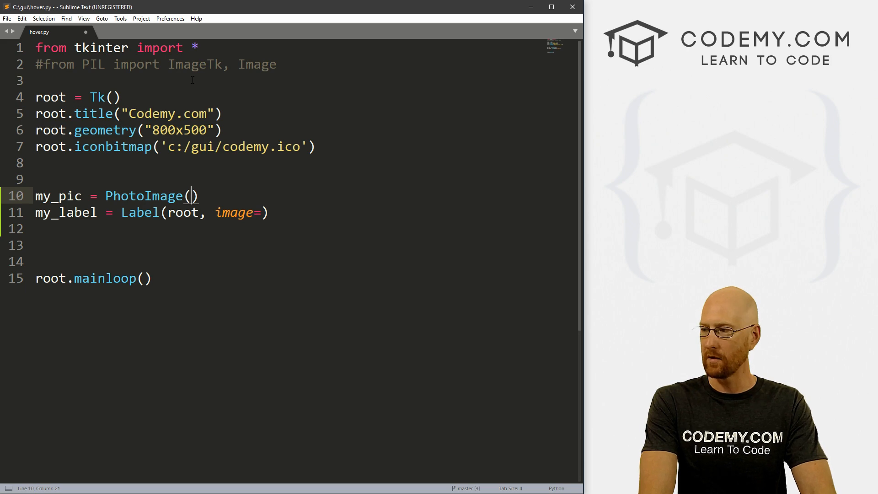
pyautogui.write('file=')
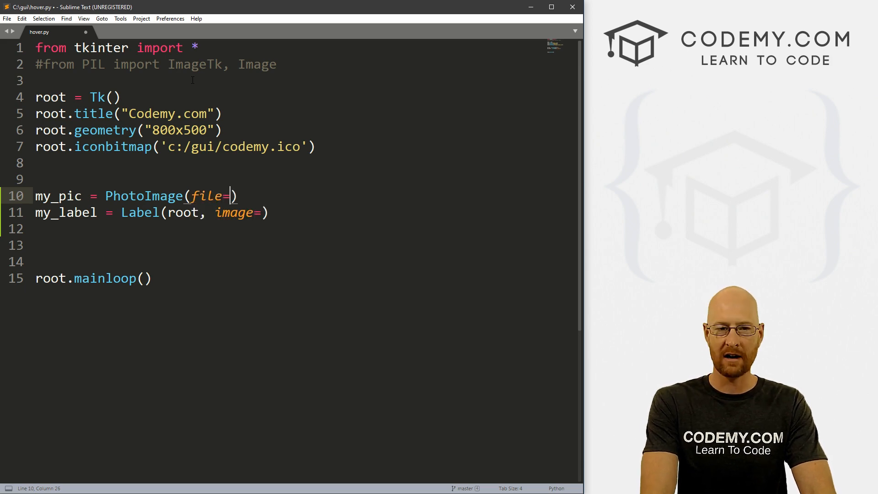
pyautogui.write('""')
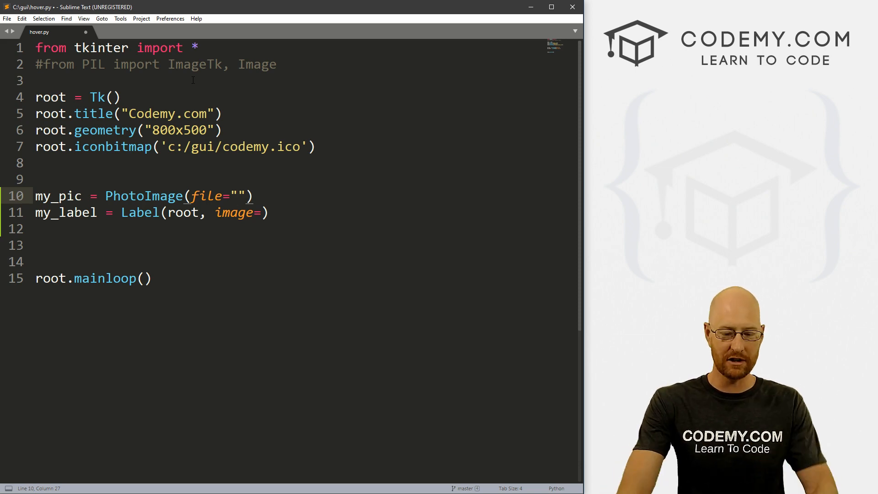
pyautogui.write('images/')
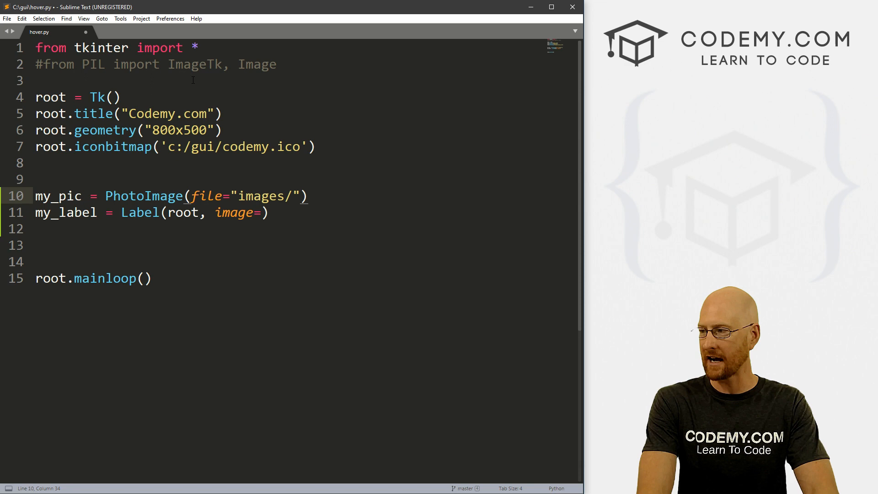
pyautogui.write('aspend')
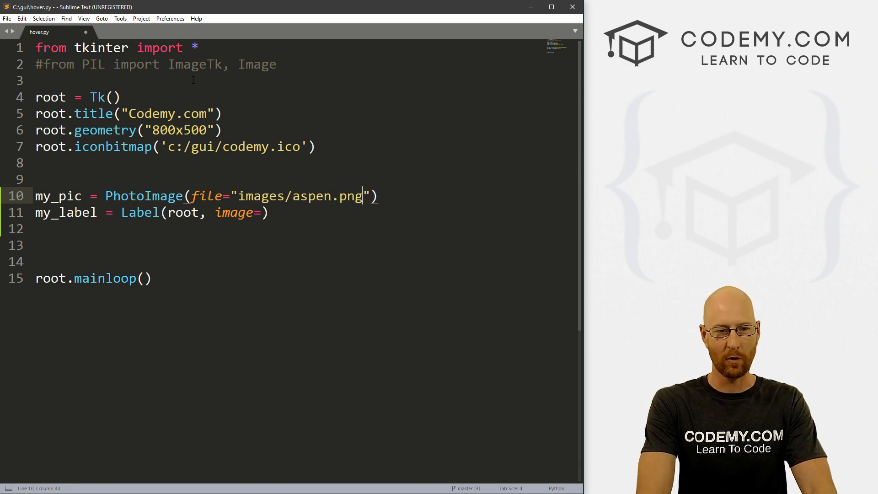
# Try a c:/gui prefix on the image path, then return to the label's empty image argument
pyautogui.click(238, 196)
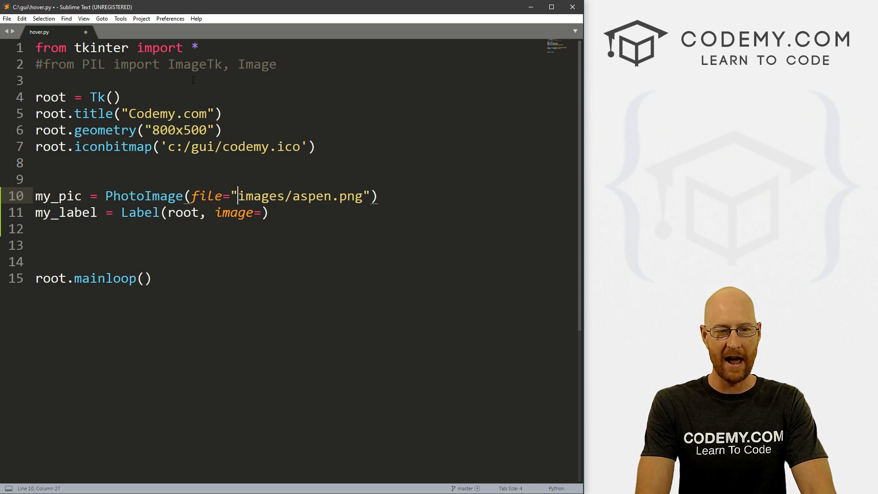
pyautogui.write('c:/gu')
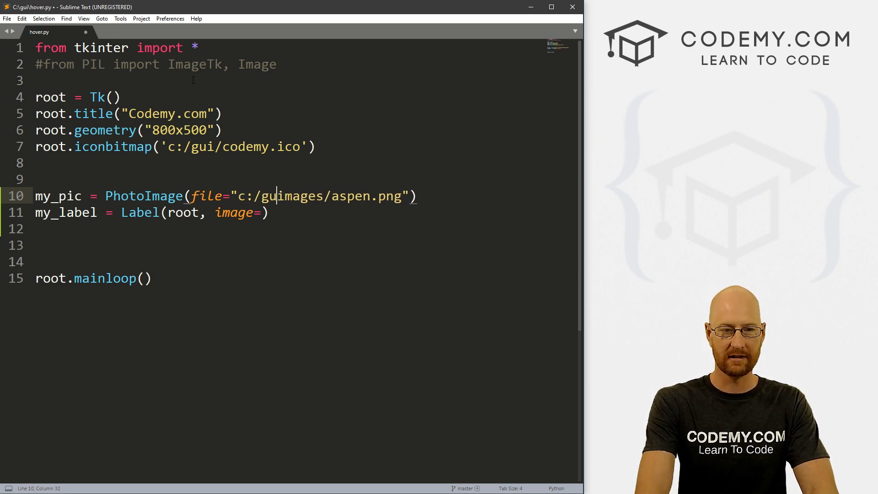
pyautogui.write('/')
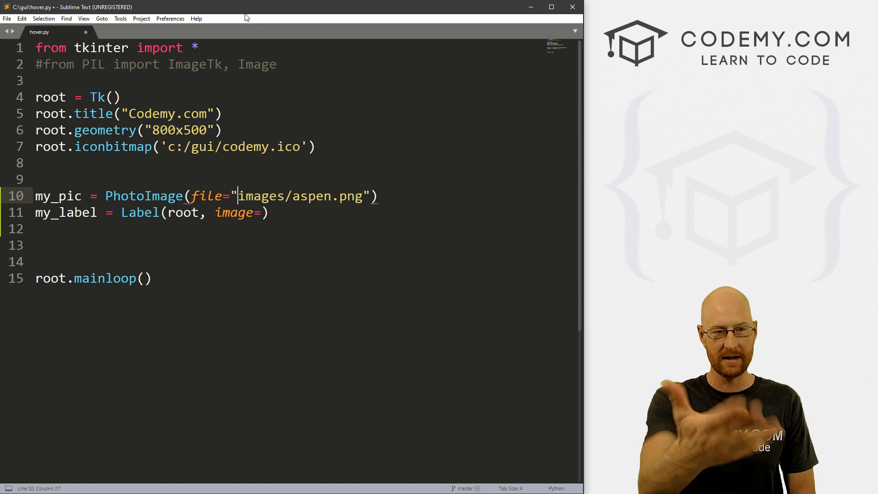
pyautogui.click(379, 196)
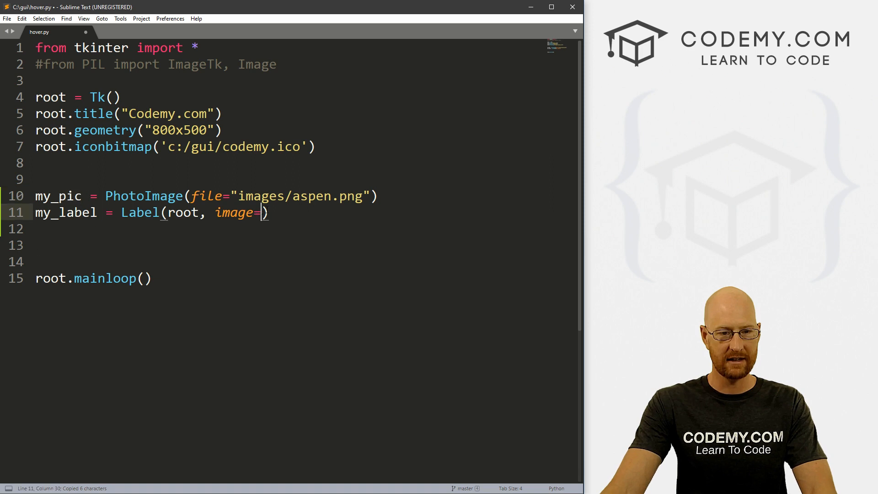
# Set image=my_pic, add my_label.pack(pady=20) and save hover.py
pyautogui.write('my_pic)')
pyautogui.click(288, 230)
pyautogui.write('my_label.')
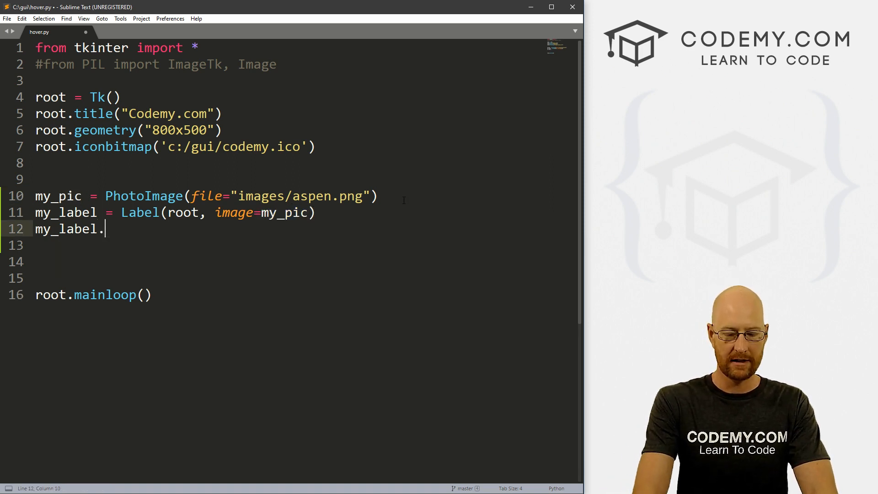
pyautogui.write('pack()')
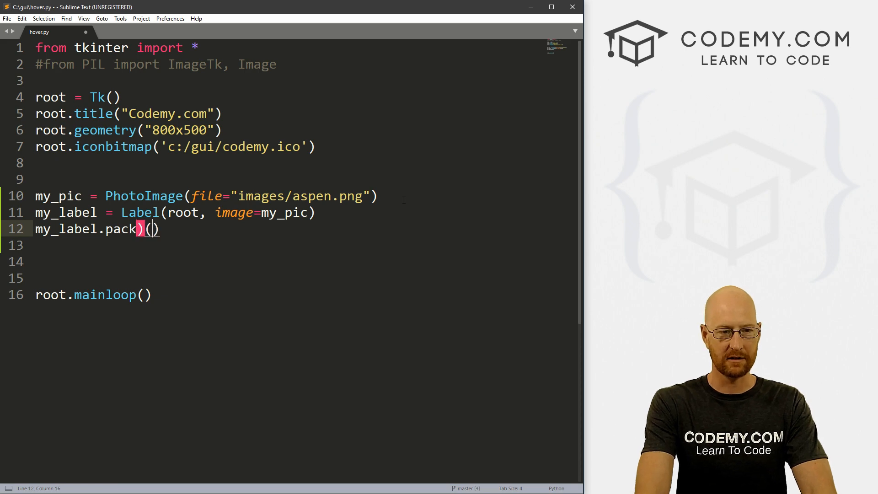
pyautogui.write('pady')
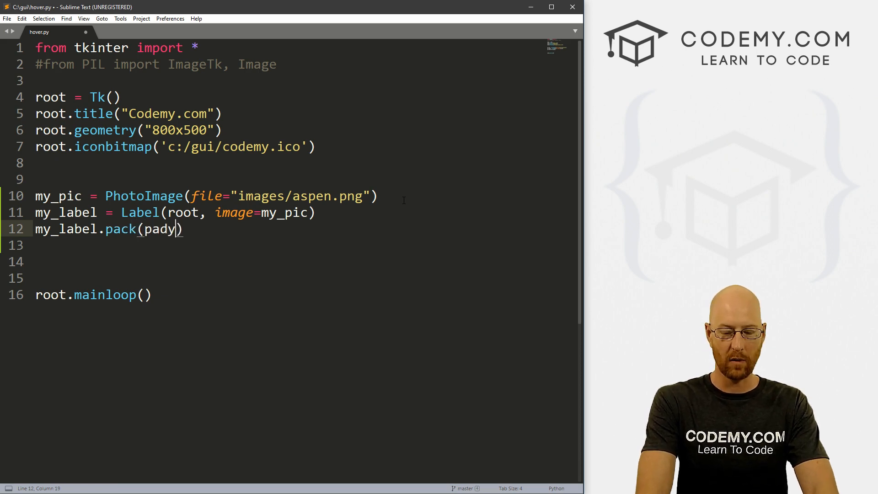
pyautogui.write('=20')
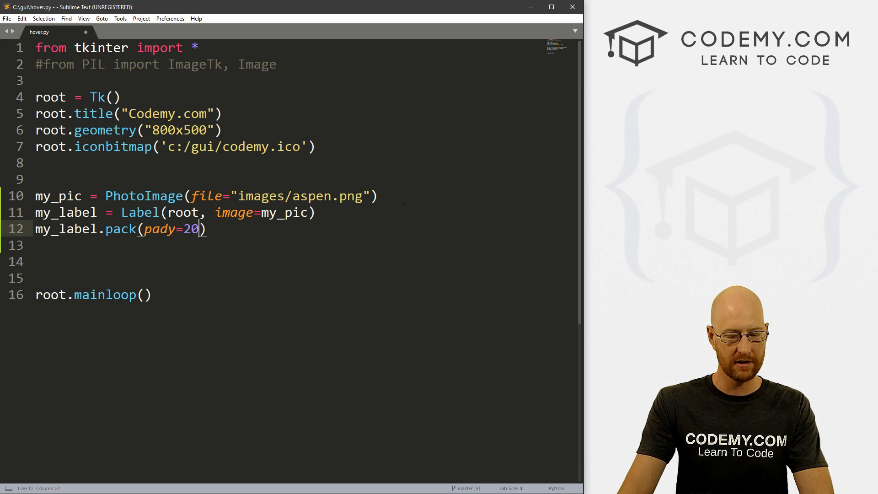
pyautogui.press('ctrl+s')
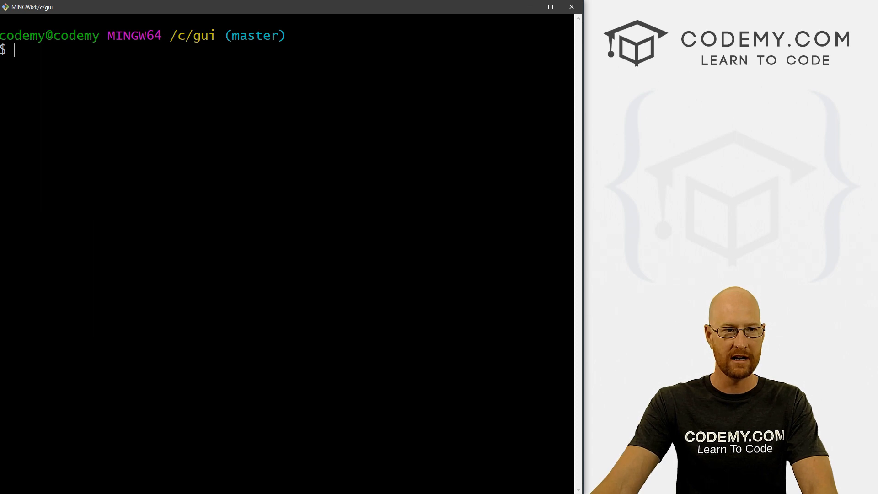
# Run python hover.py to see the dog image window, then close the app
pyautogui.write('pyt')
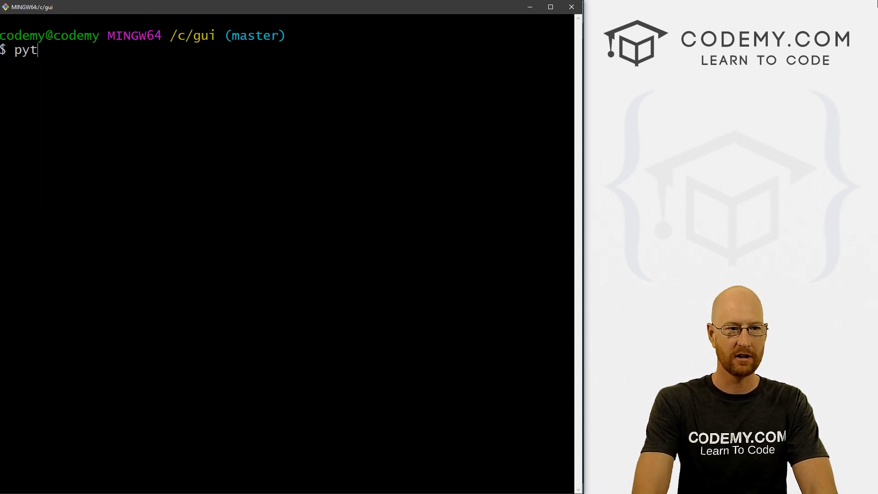
pyautogui.write('hon hover.py')
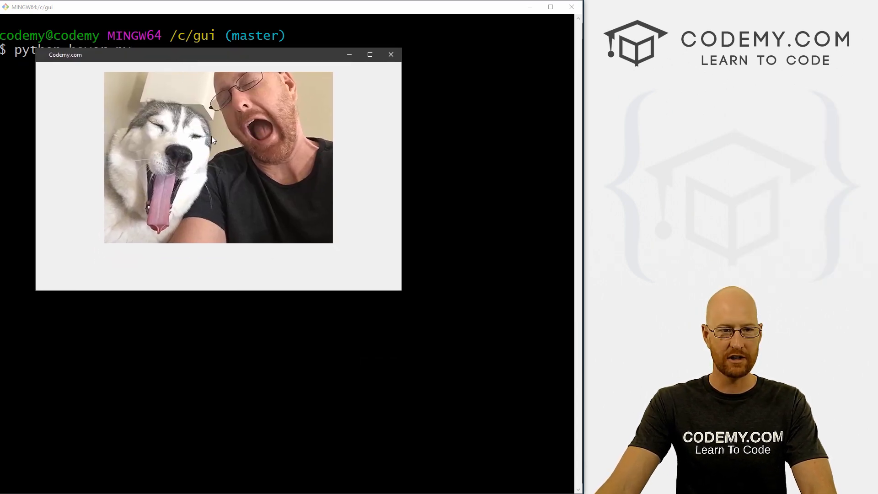
pyautogui.moveTo(354, 161)
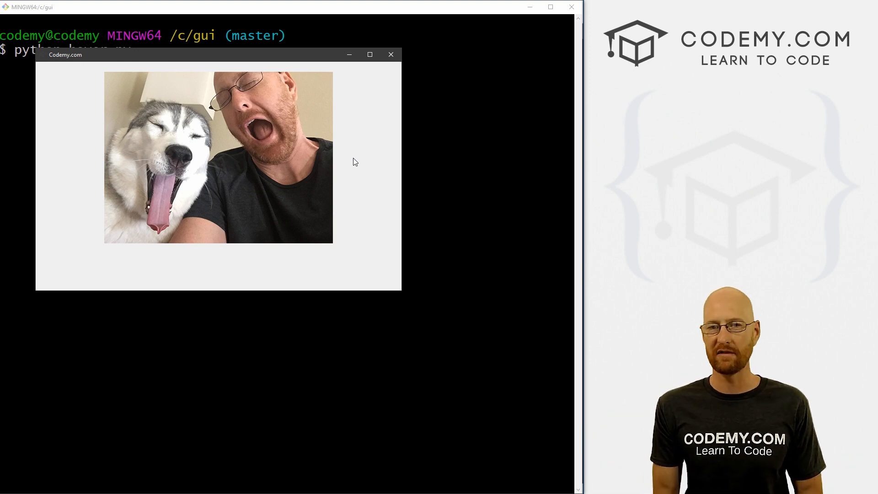
pyautogui.moveTo(317, 123)
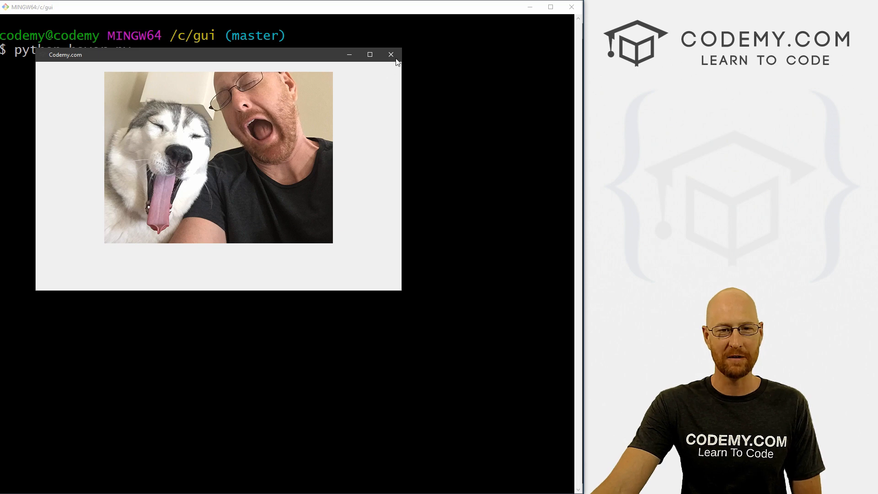
pyautogui.click(391, 54)
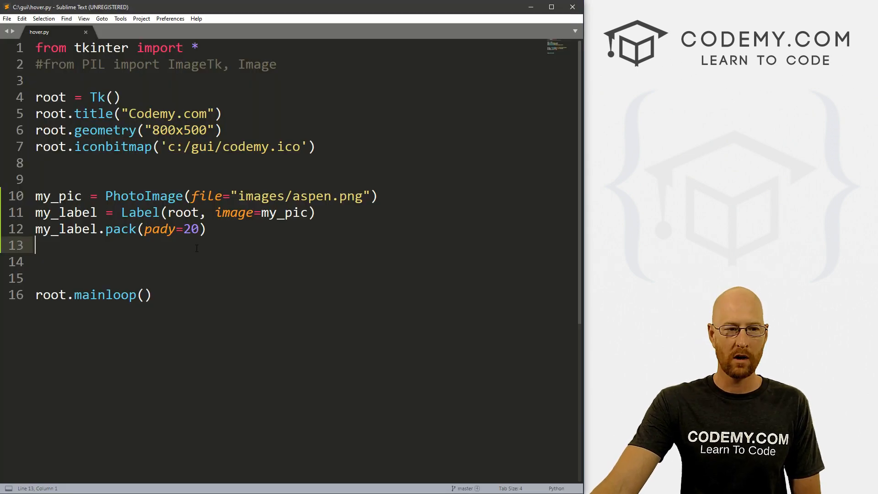
# Write my_label.bind("<Enter>", change) below the pack line and begin a definition above my_pic
pyautogui.press('enter')
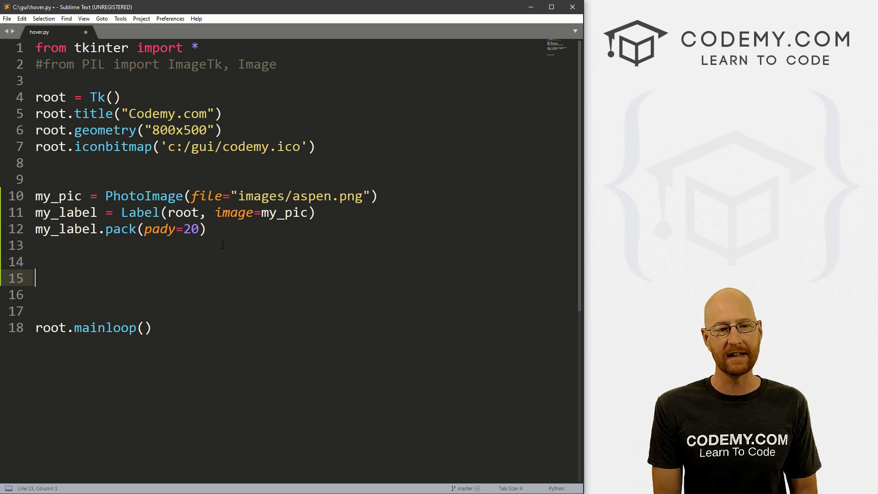
pyautogui.write('my_label')
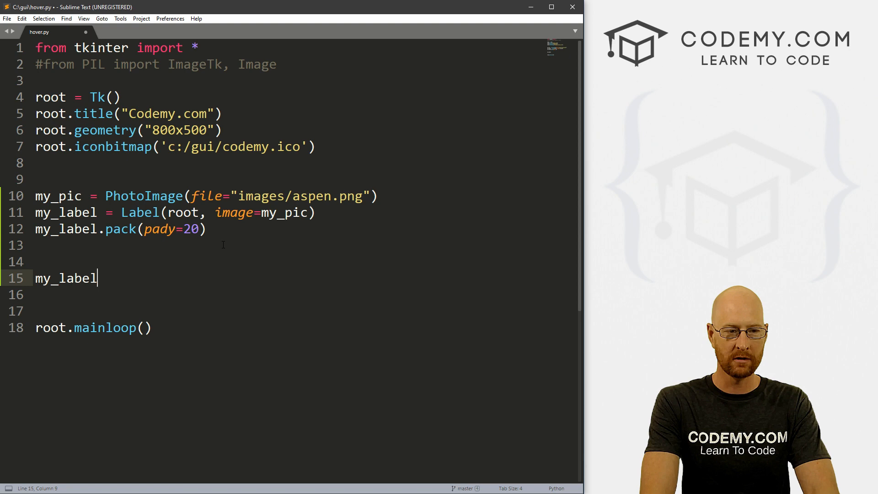
pyautogui.write('.bind()')
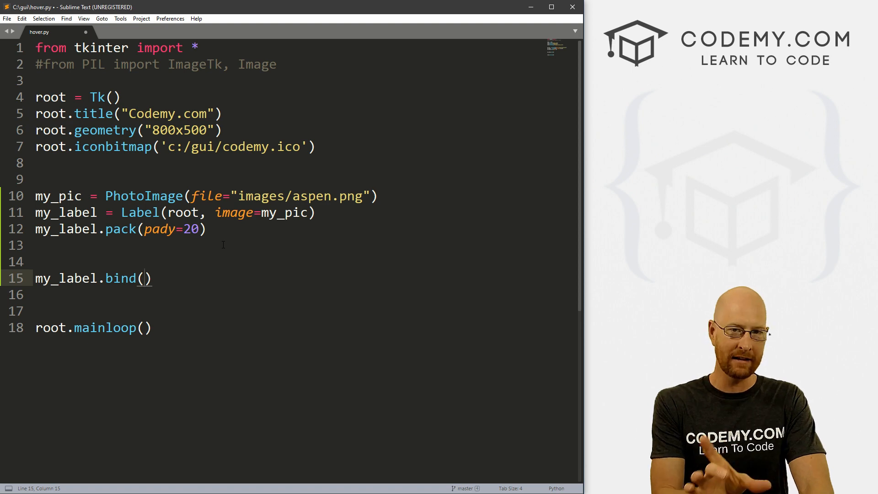
pyautogui.write('"<')
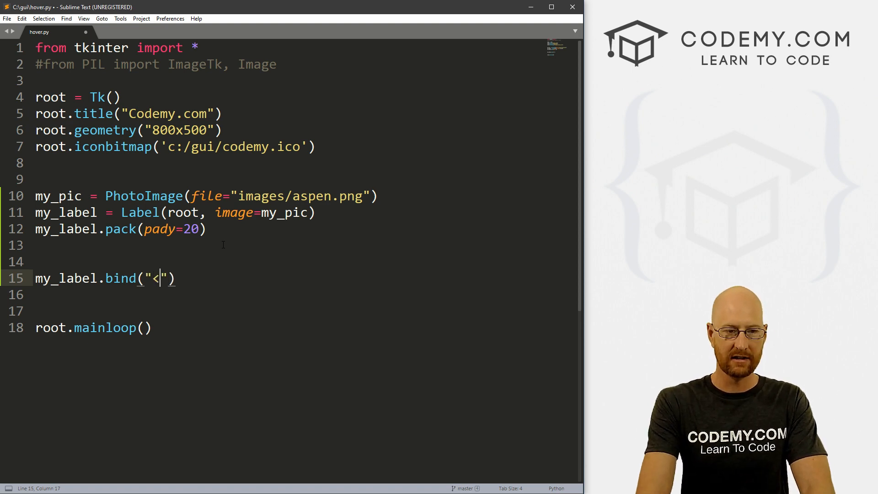
pyautogui.write('Enter>')
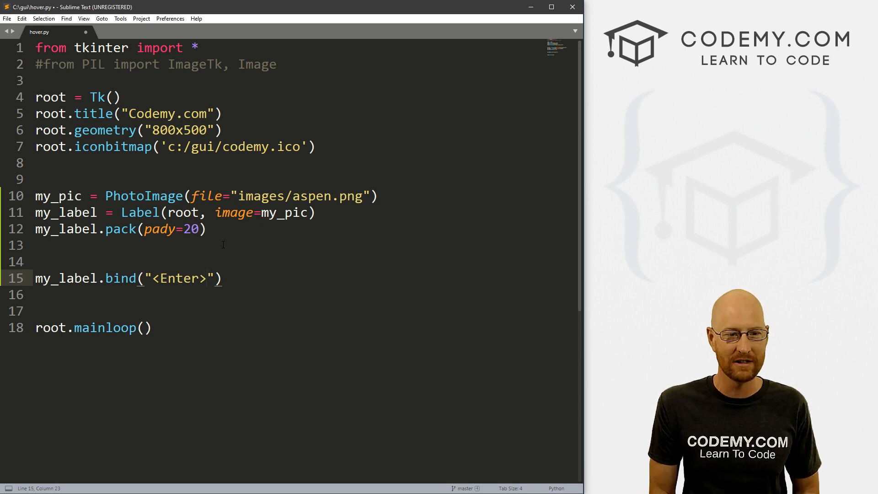
pyautogui.write(',')
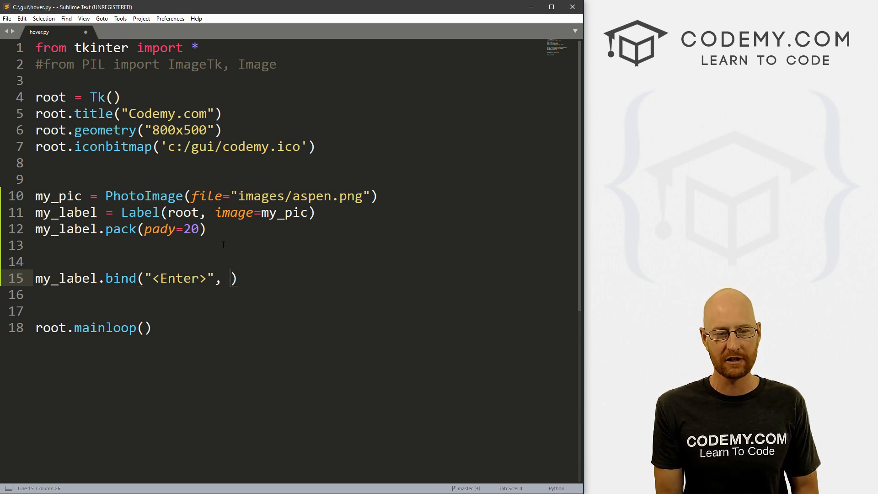
pyautogui.write('change')
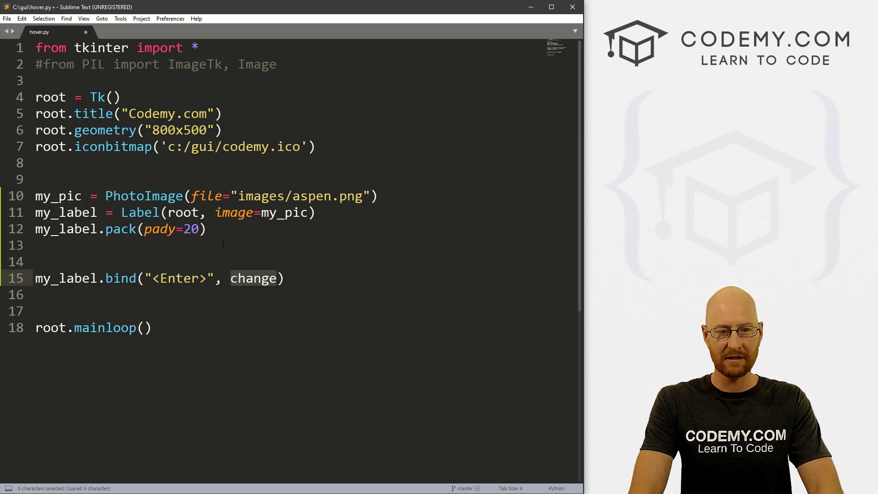
pyautogui.write('d')
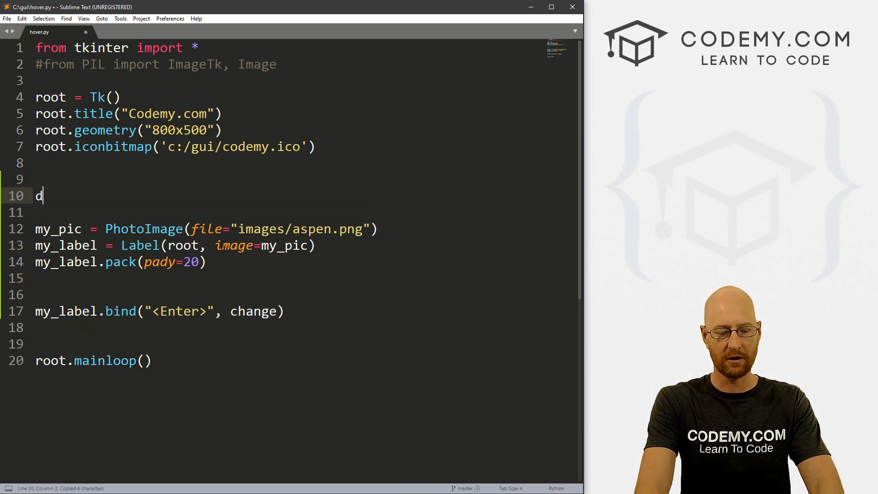
# Write def change(e): above my_pic, trying event as the parameter before reverting to e
pyautogui.write('ef change()')
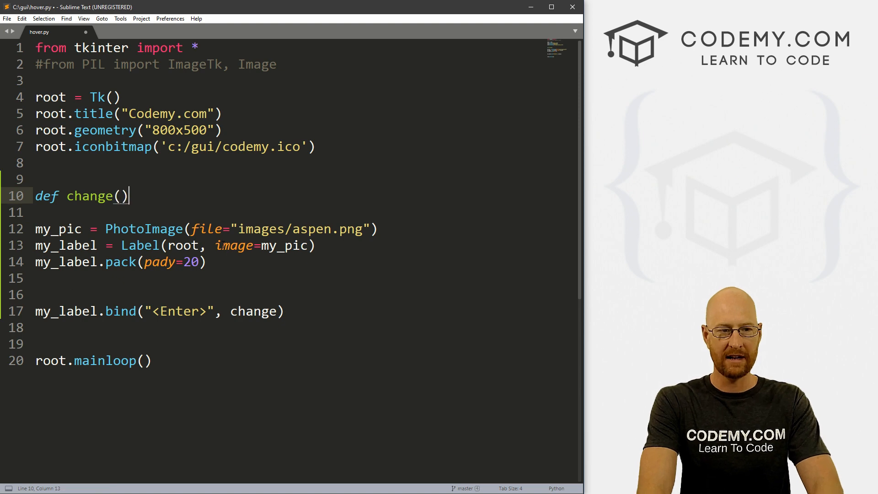
pyautogui.write(':')
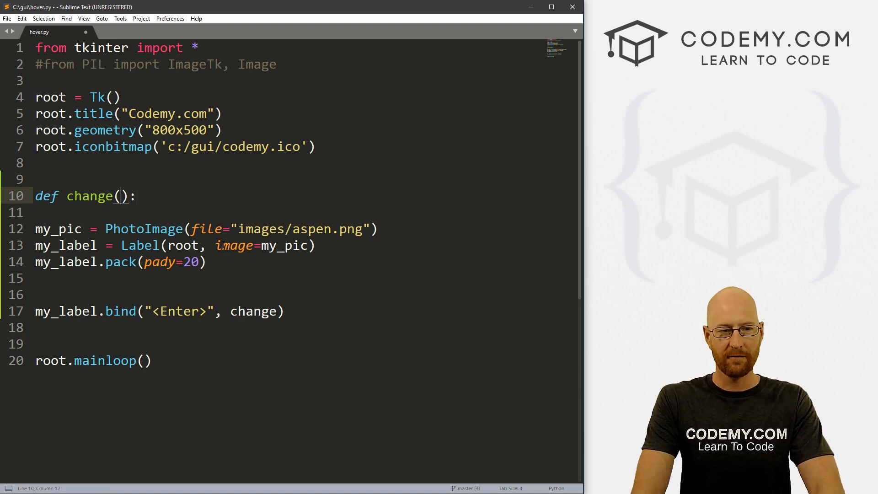
pyautogui.write('e')
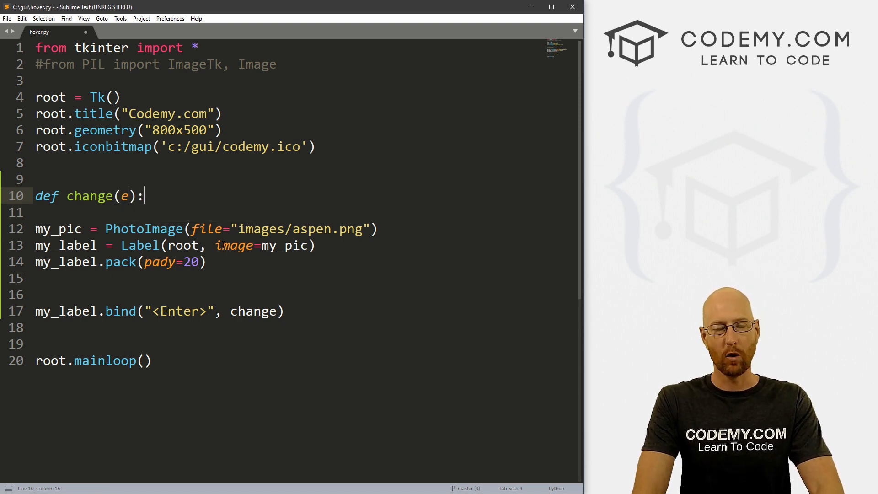
pyautogui.write('vent')
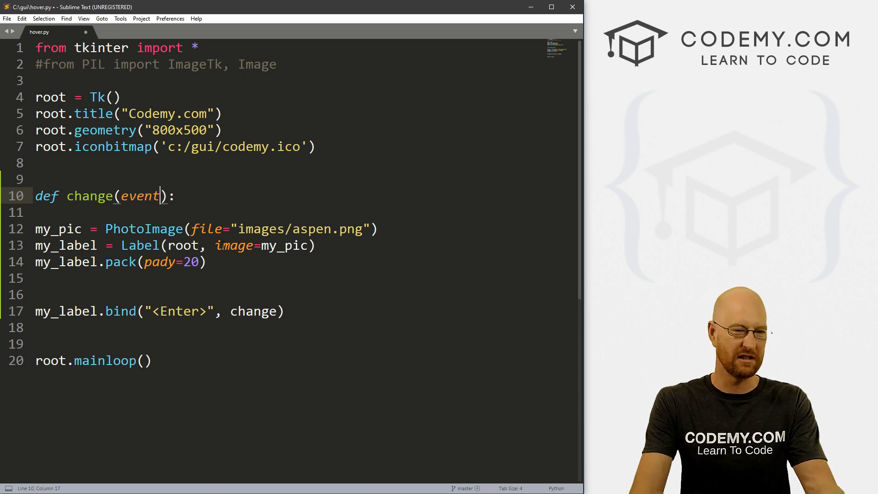
pyautogui.press('Backspace')
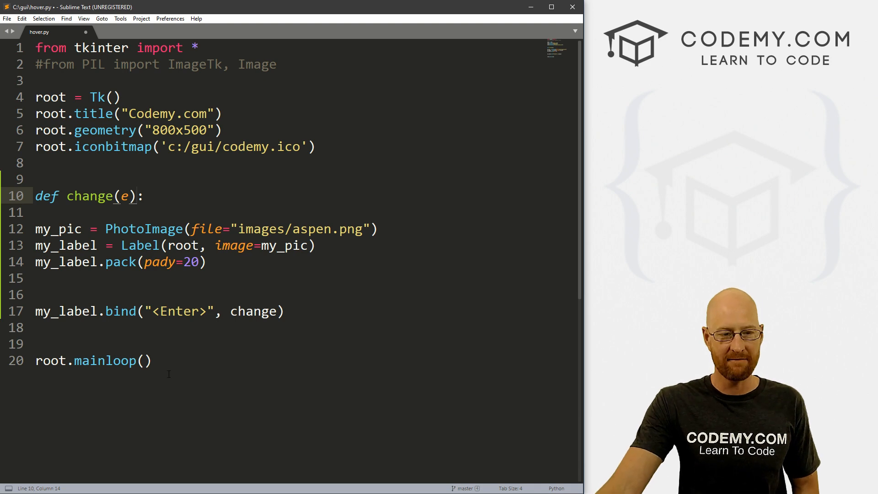
pyautogui.doubleClick(179, 311)
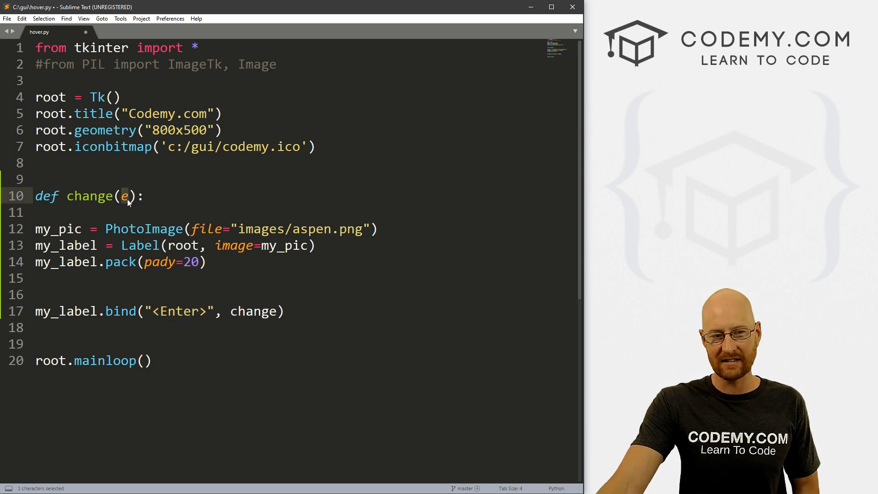
pyautogui.click(145, 196)
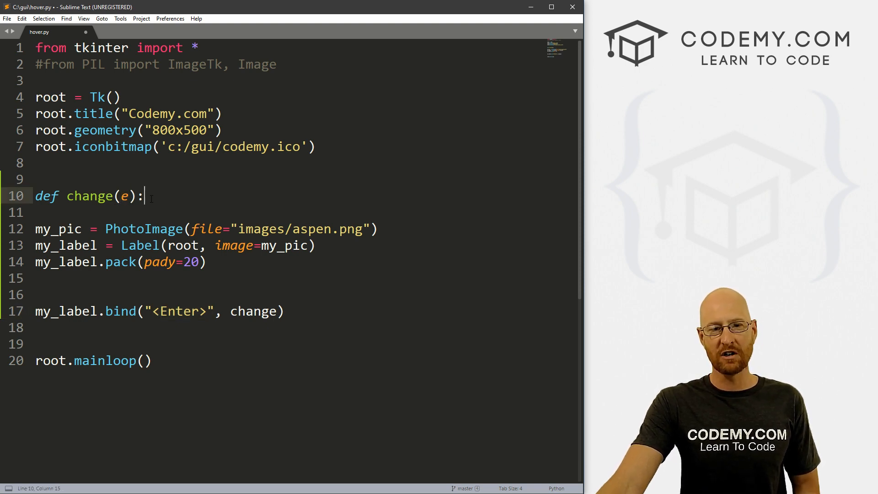
pyautogui.doubleClick(180, 311)
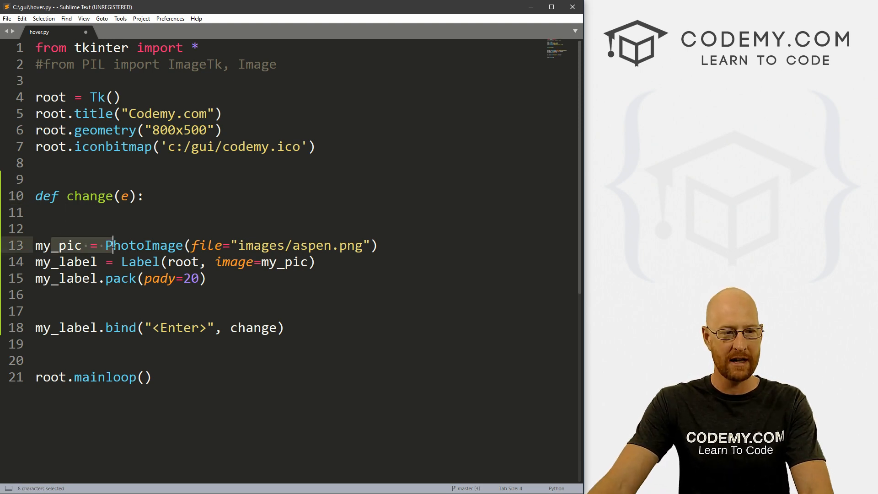
# Inside change(), load my_pic as PhotoImage from images/aspen2.png
pyautogui.click(116, 212)
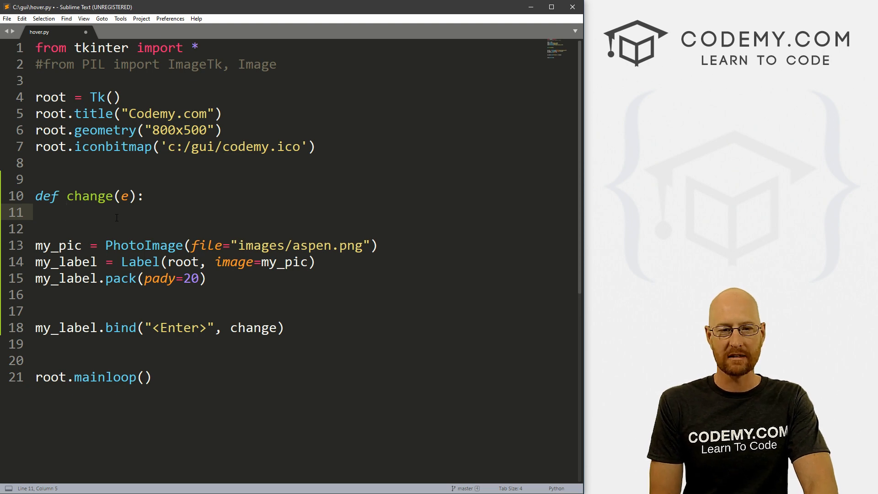
pyautogui.write('my_pic =')
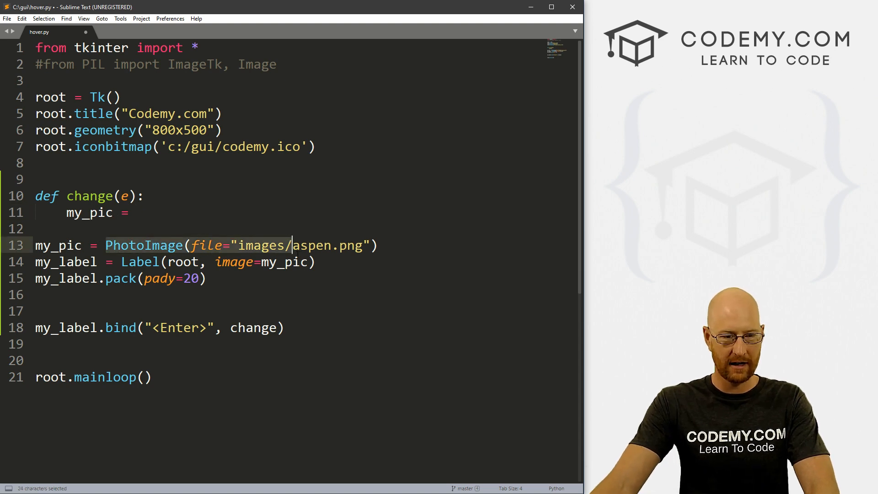
pyautogui.press('ctrl+c')
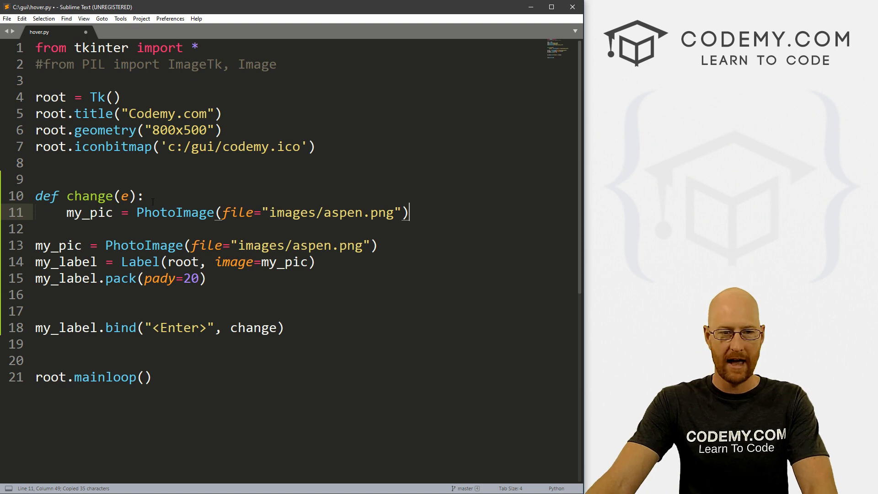
pyautogui.write('2')
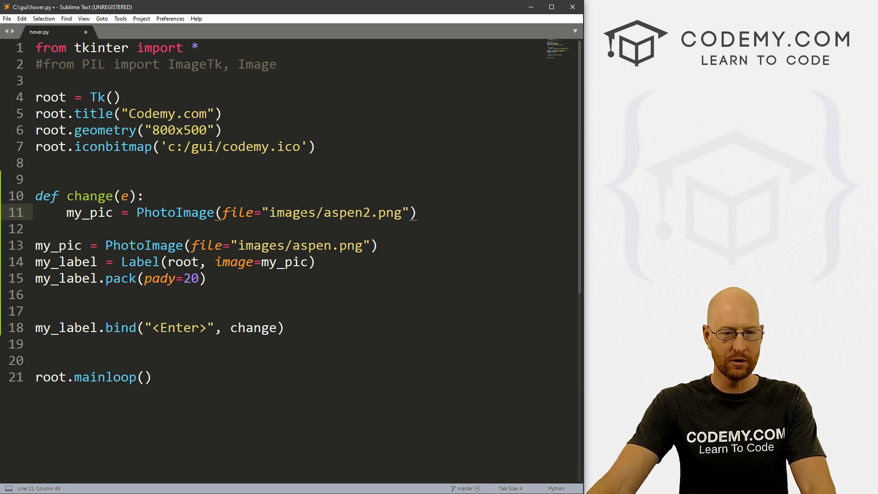
pyautogui.click(417, 213)
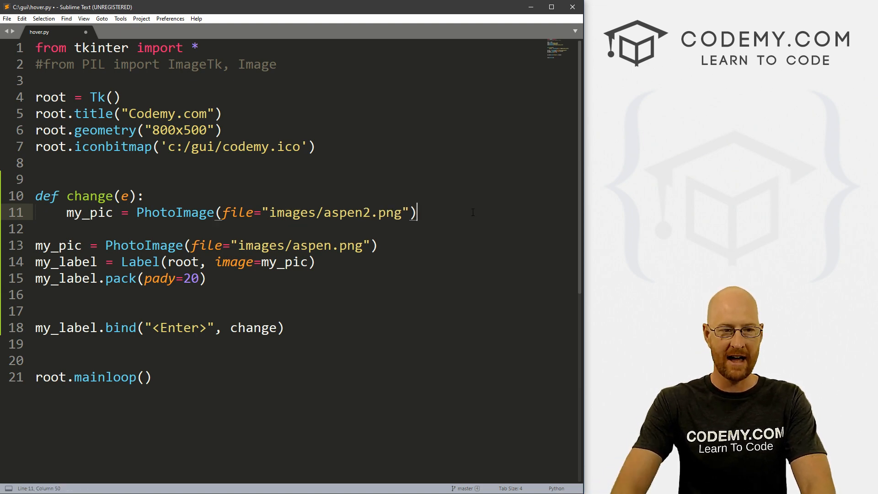
# Add my_label.config(image=my_pic) to show the new picture
pyautogui.write('my_label.con')
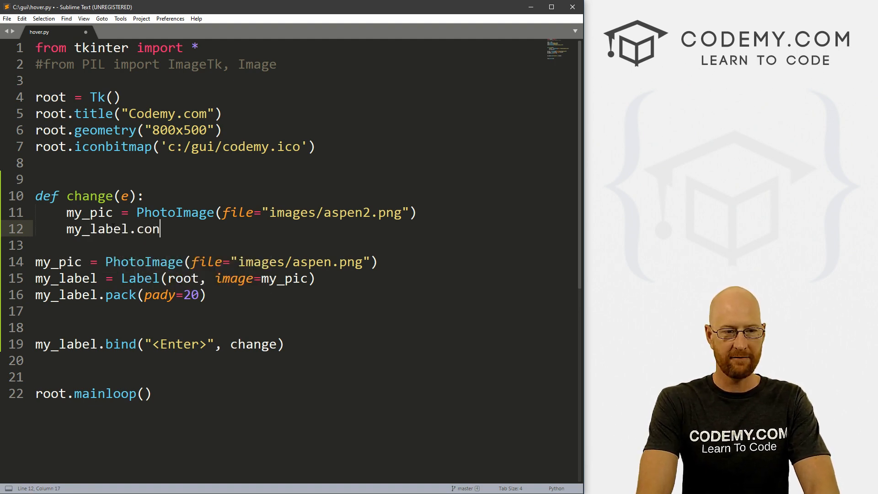
pyautogui.write('fig(image)')
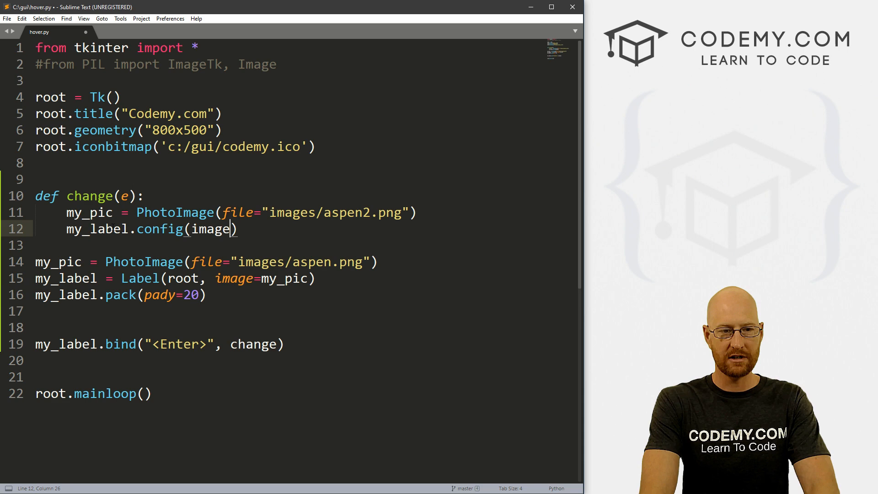
pyautogui.write('=my_pic')
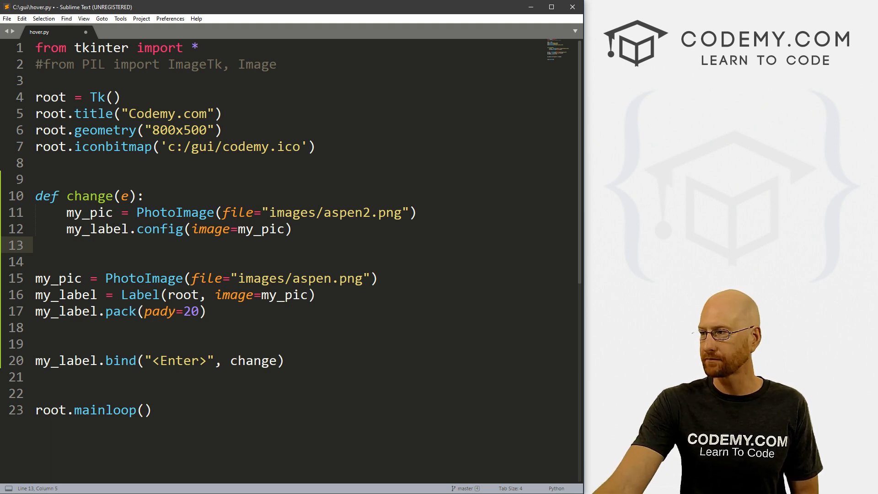
# Add my_label.image = my_pic to keep a reference to the new picture
pyautogui.write('my')
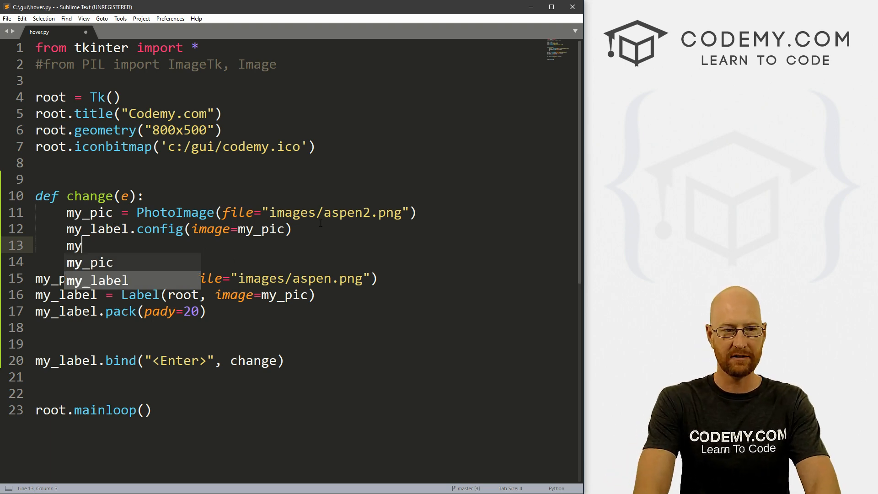
pyautogui.write('label.')
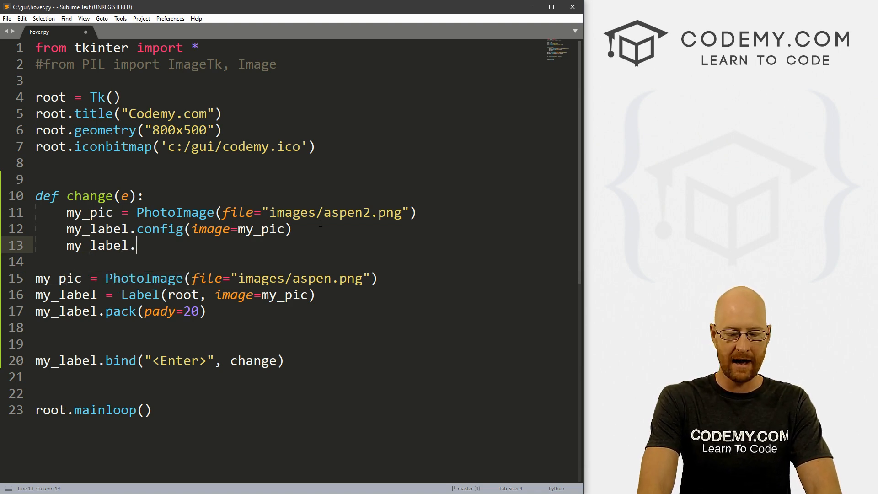
pyautogui.write('image = my_pic')
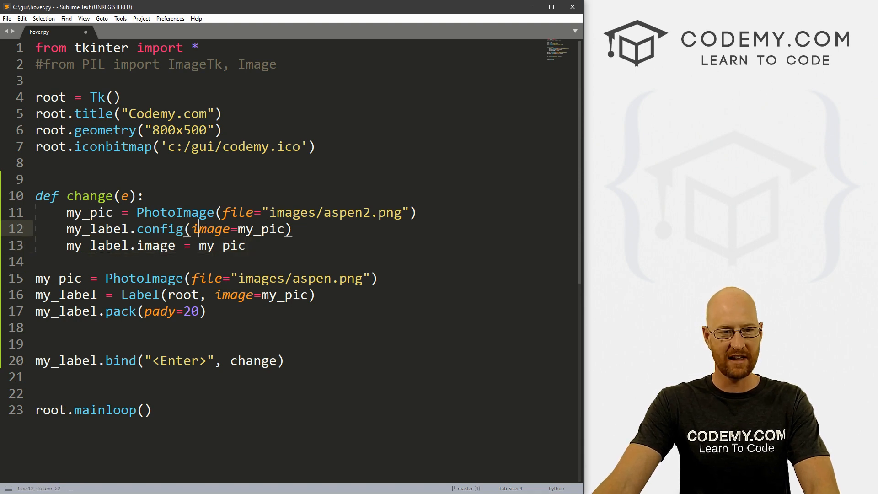
pyautogui.click(198, 245)
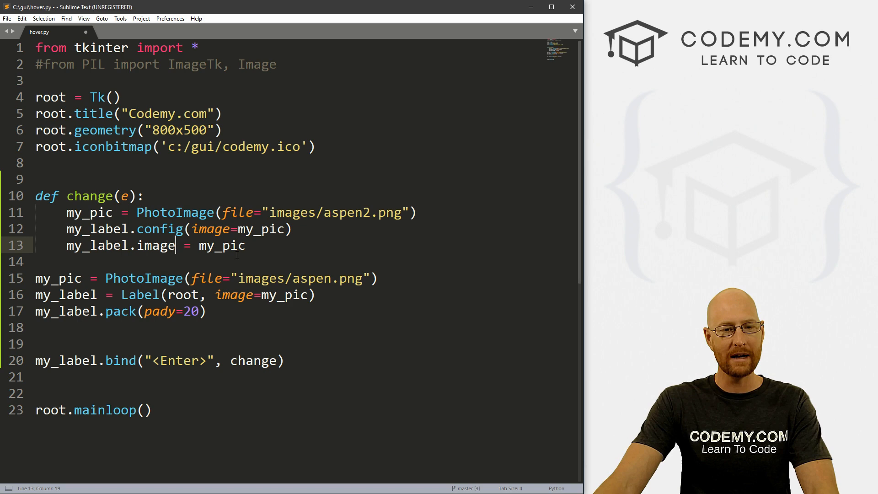
pyautogui.click(104, 228)
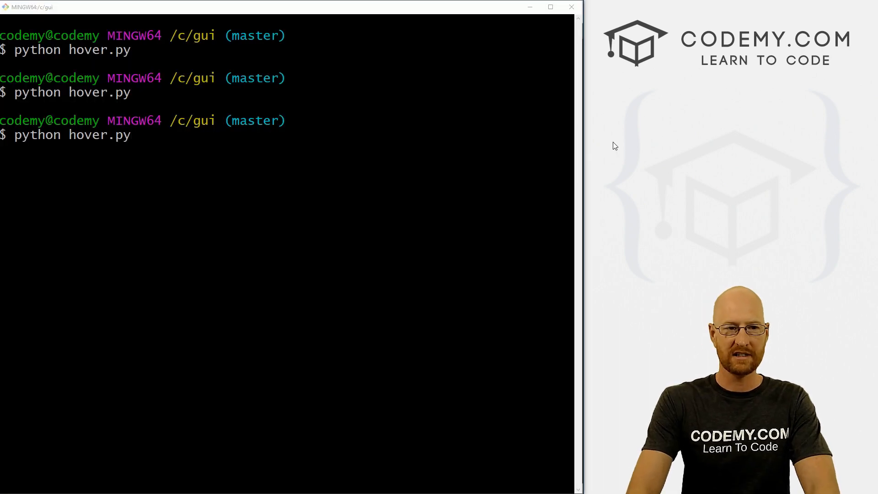
pyautogui.moveTo(766, 4)
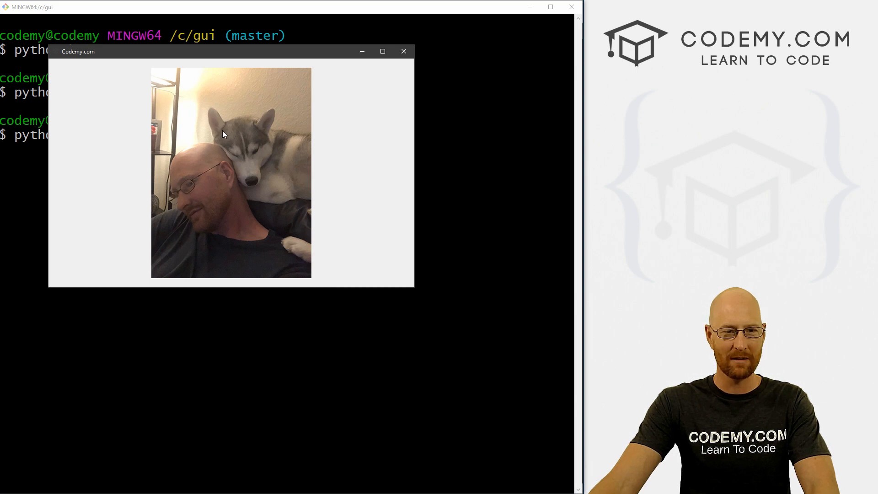
pyautogui.moveTo(241, 134)
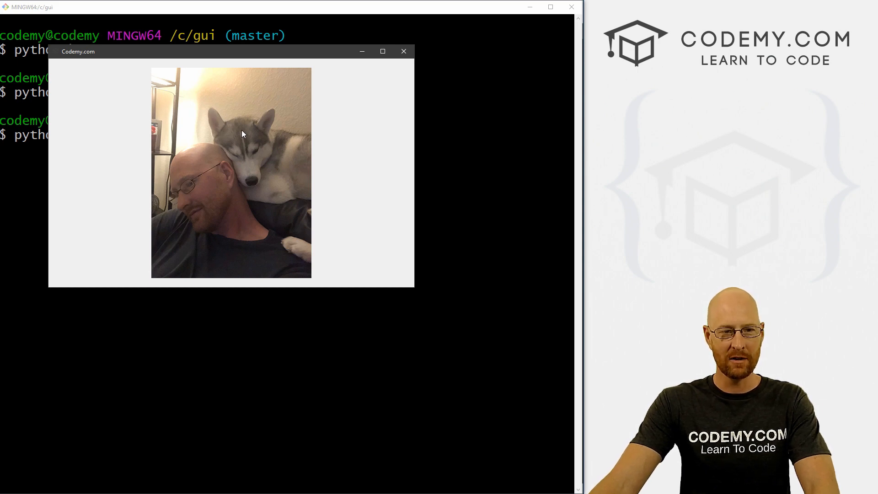
pyautogui.moveTo(406, 200)
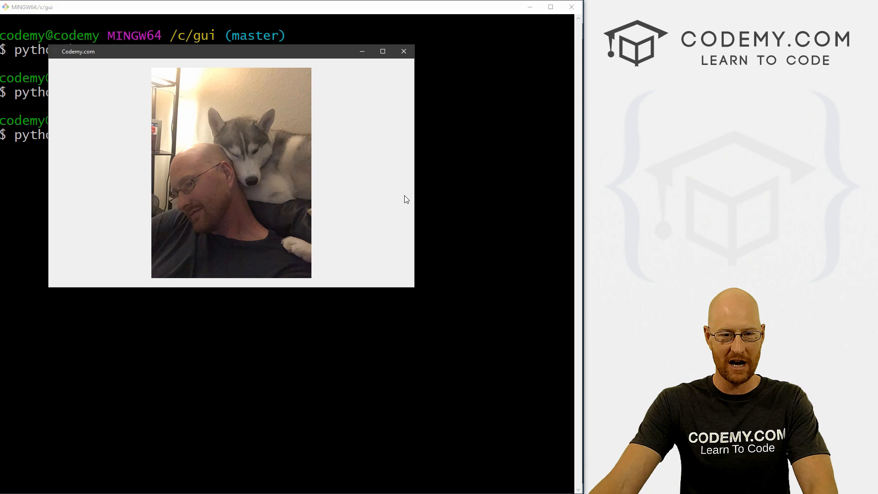
pyautogui.moveTo(219, 186)
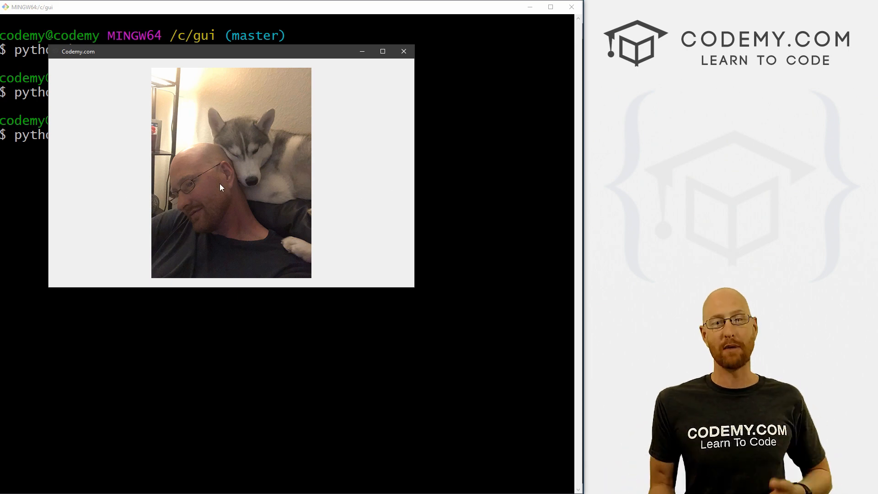
pyautogui.moveTo(404, 51)
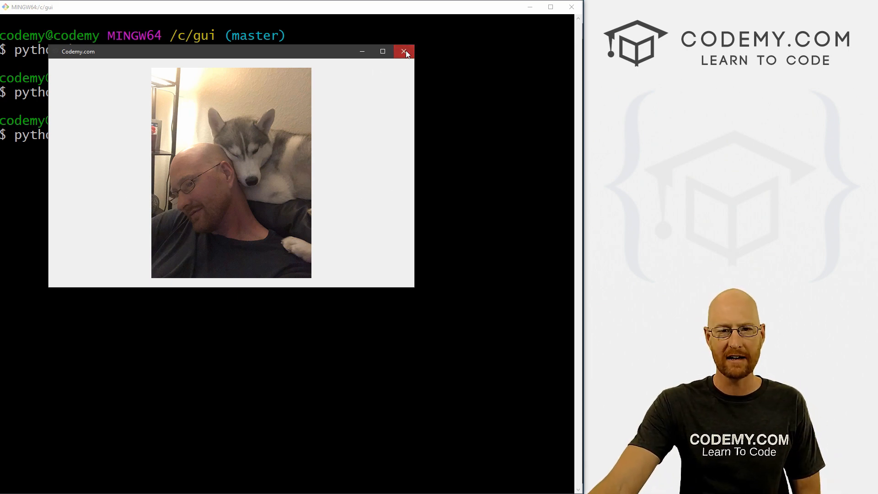
pyautogui.click(404, 51)
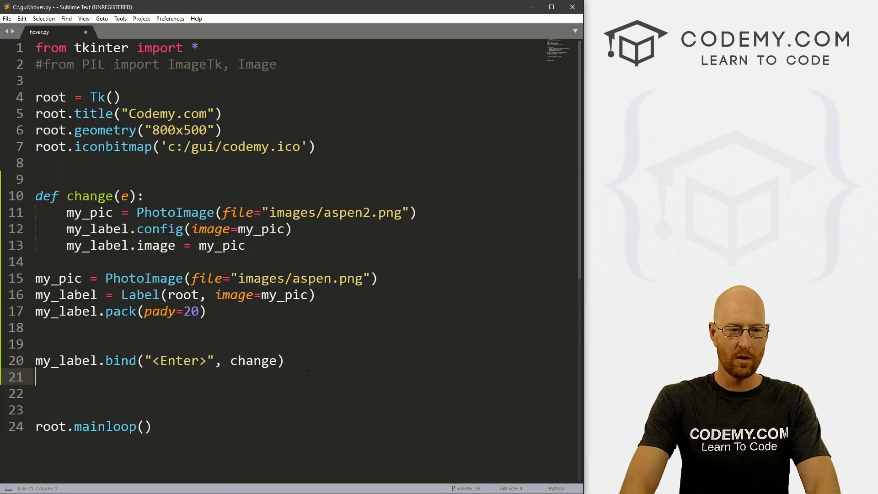
# Write my_label.bind("<Leave>", change_back) under the Enter binding
pyautogui.write('my_label')
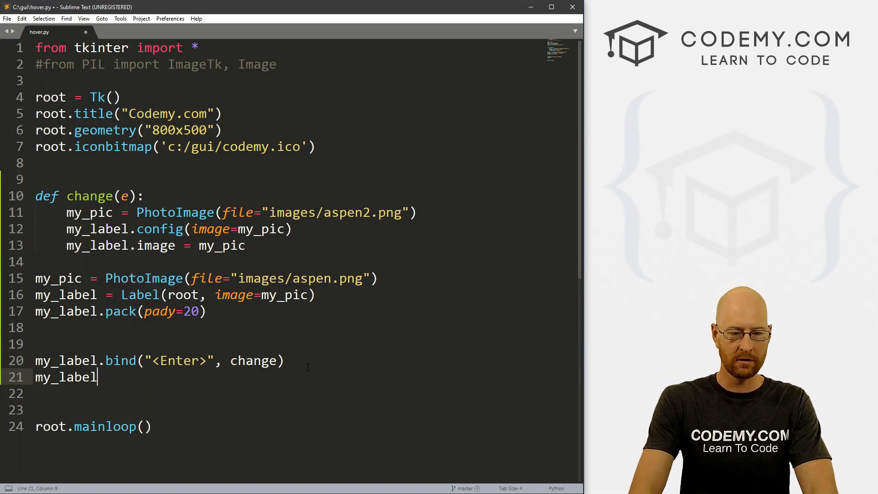
pyautogui.write('.bind()')
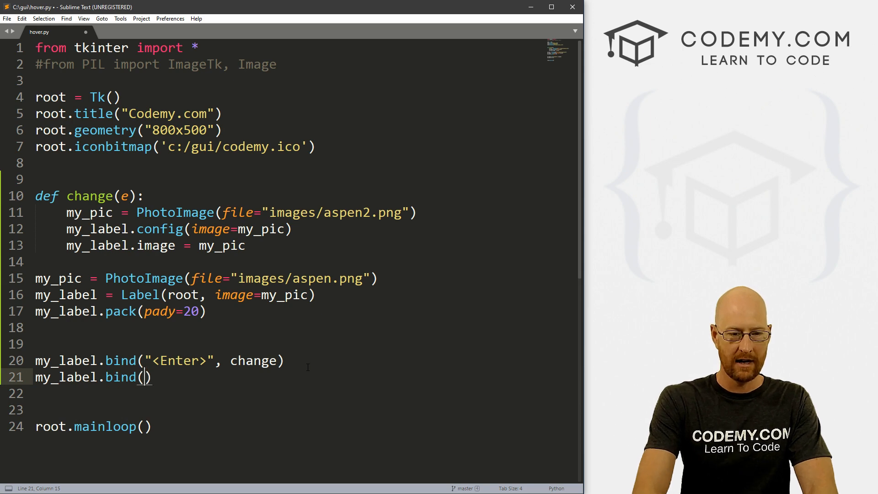
pyautogui.write('"<"')
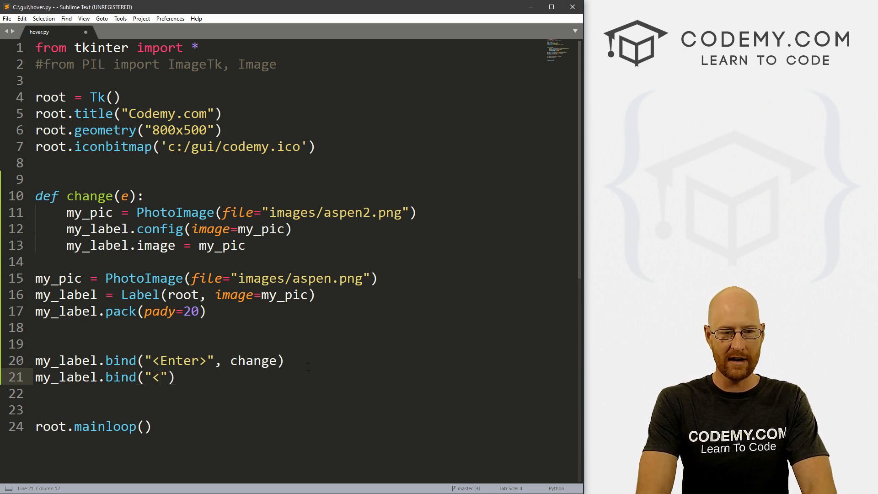
pyautogui.write('Leave')
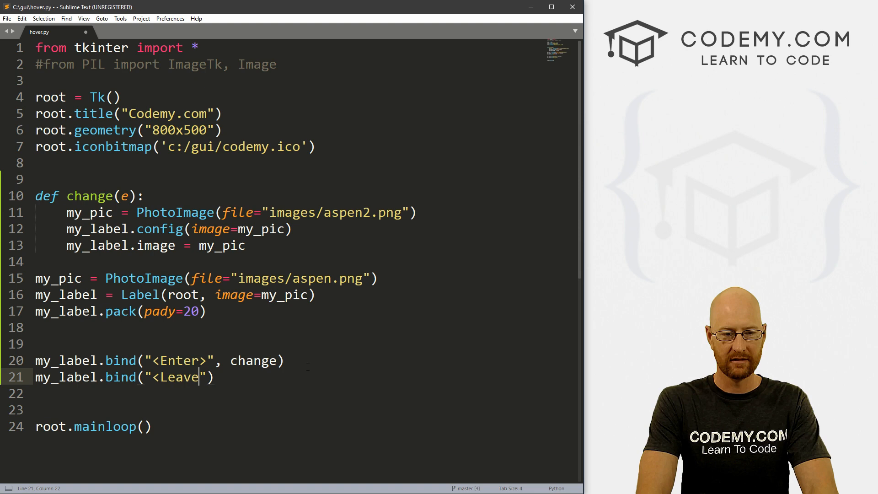
pyautogui.write('>')
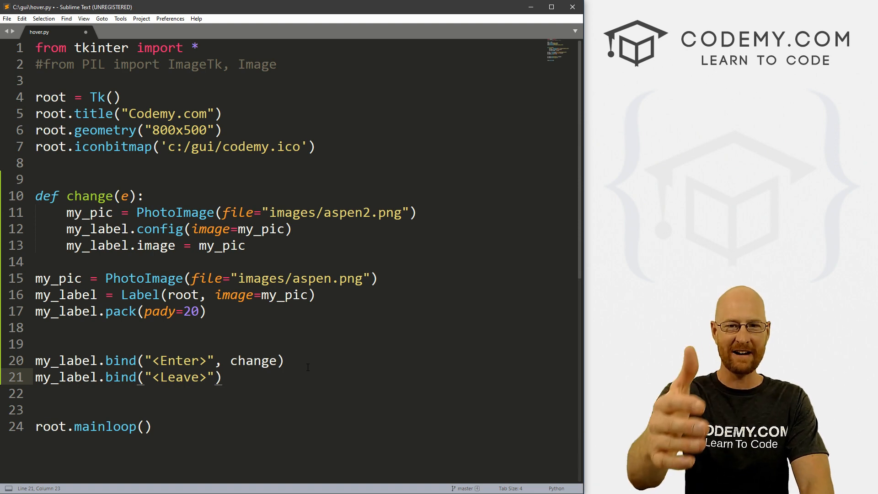
pyautogui.write(',')
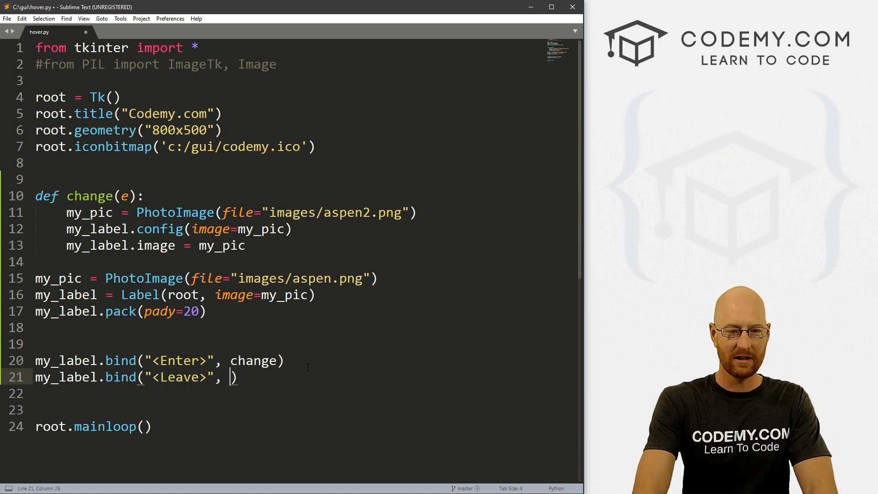
pyautogui.write('change_back')
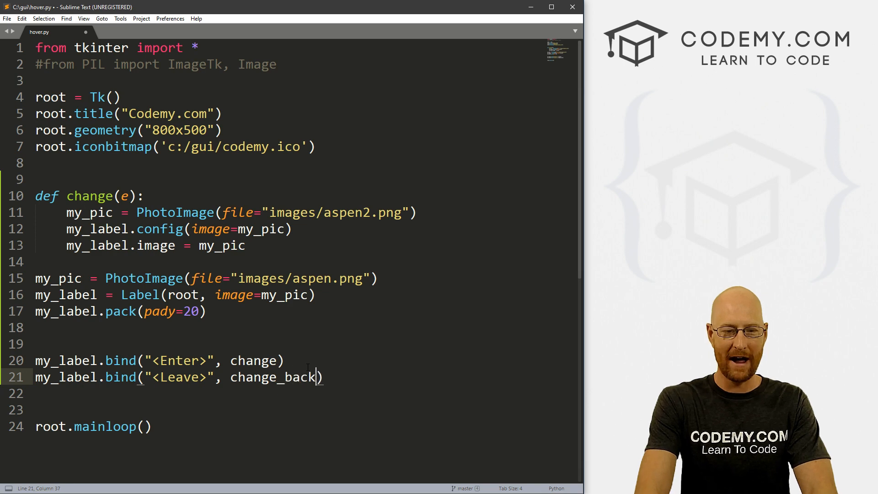
# Define change_back(e) with change's body reloading images/aspen.png, and save hover.py
pyautogui.doubleClick(274, 376)
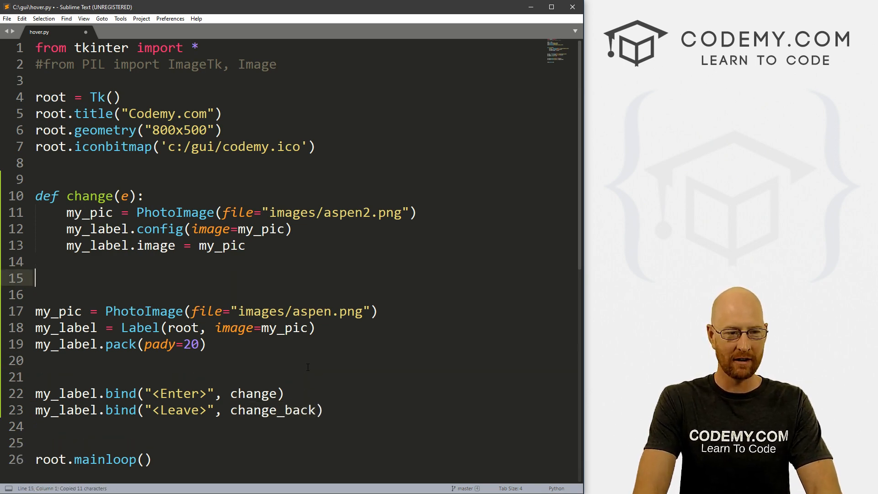
pyautogui.write('def change_back')
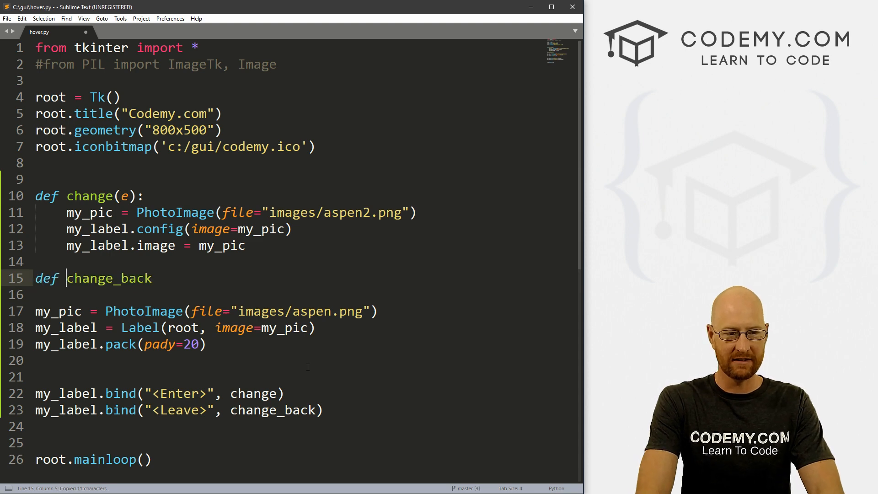
pyautogui.write('(e):')
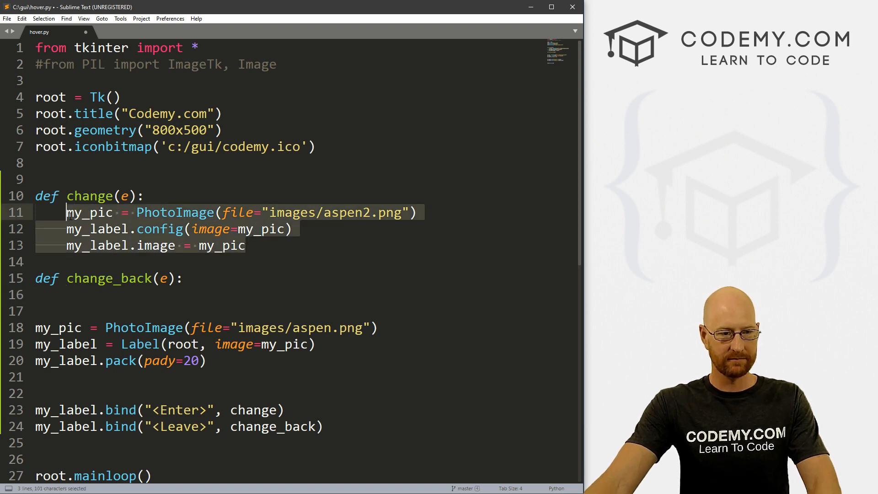
pyautogui.press('ctrl+v')
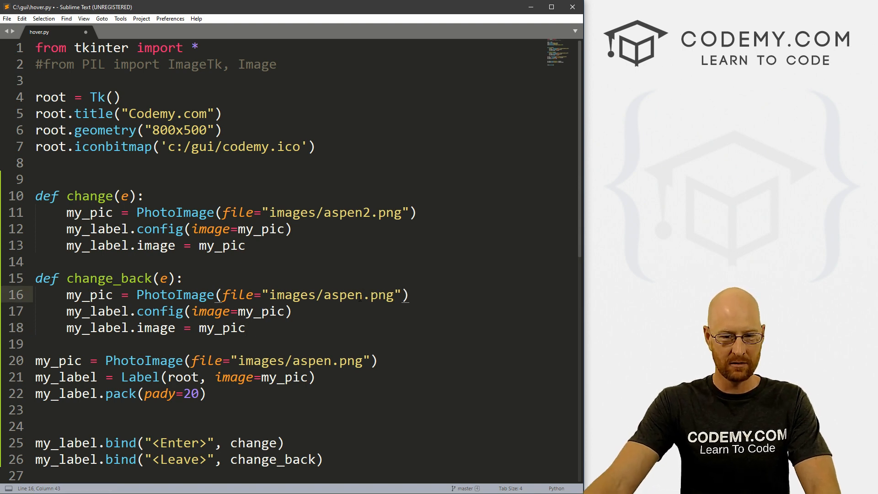
pyautogui.doubleClick(347, 294)
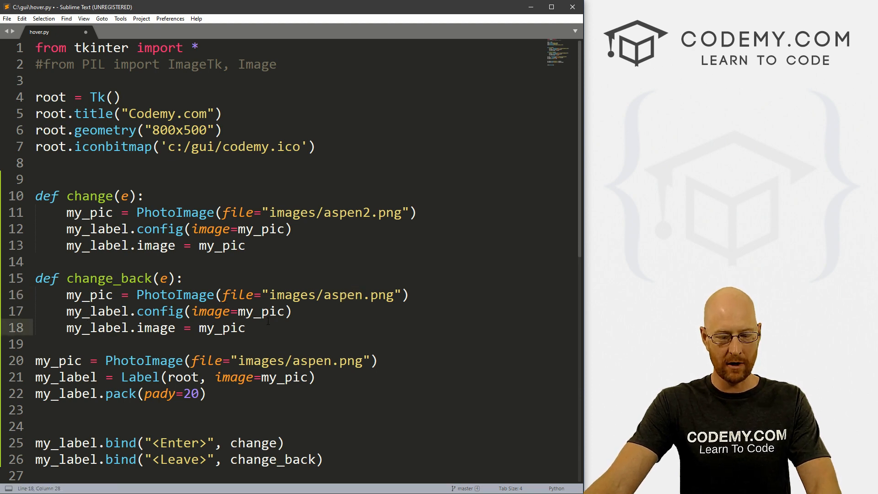
pyautogui.press('ctrl+s')
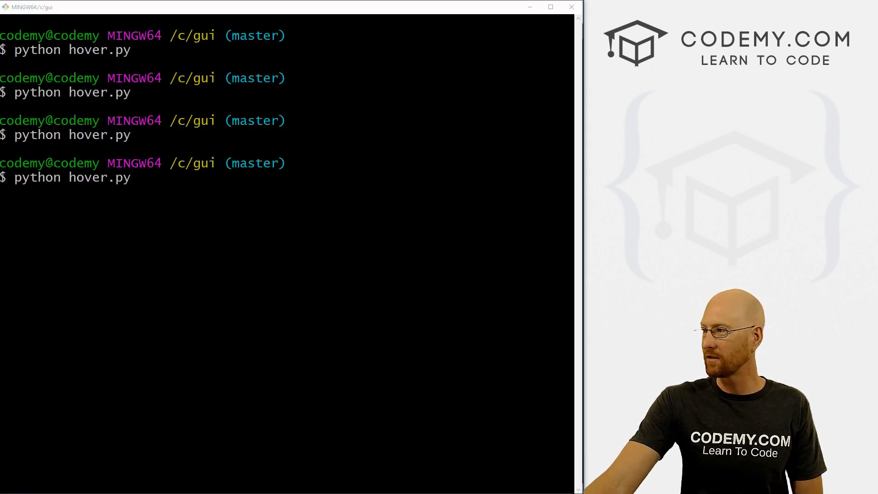
# Run python hover.py and hover the photo to see it swap and revert
pyautogui.press('Return')
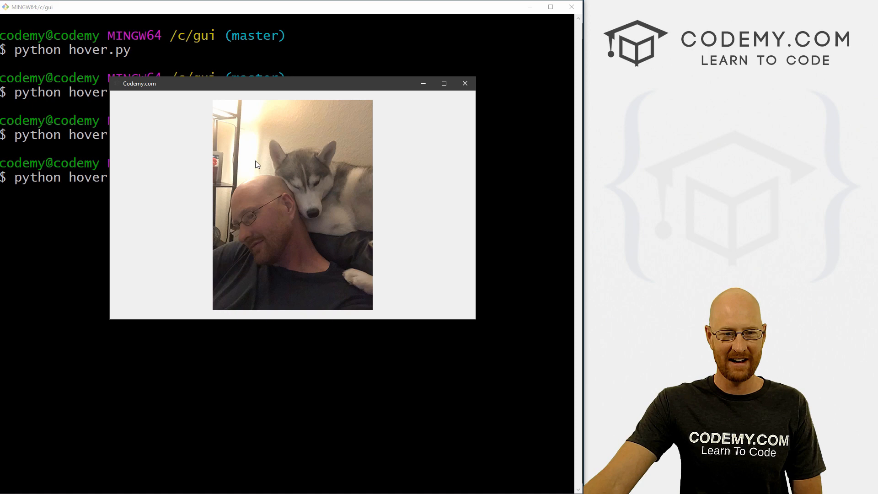
pyautogui.moveTo(258, 107)
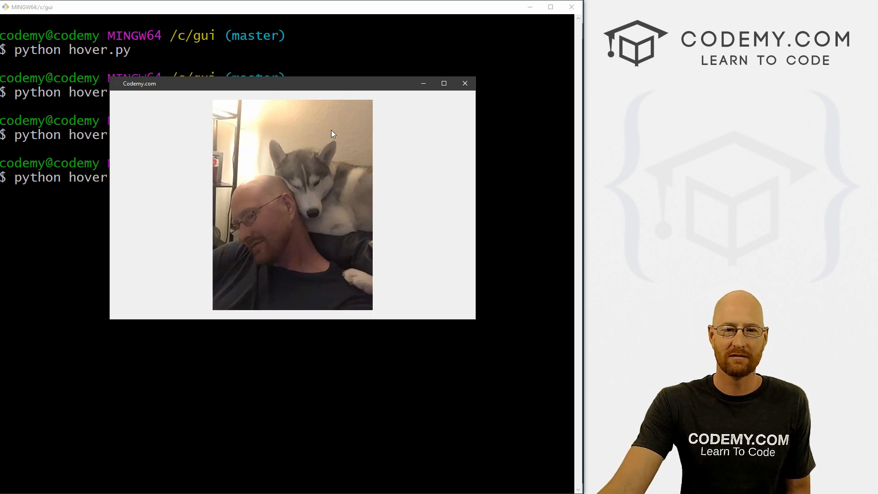
pyautogui.moveTo(280, 134)
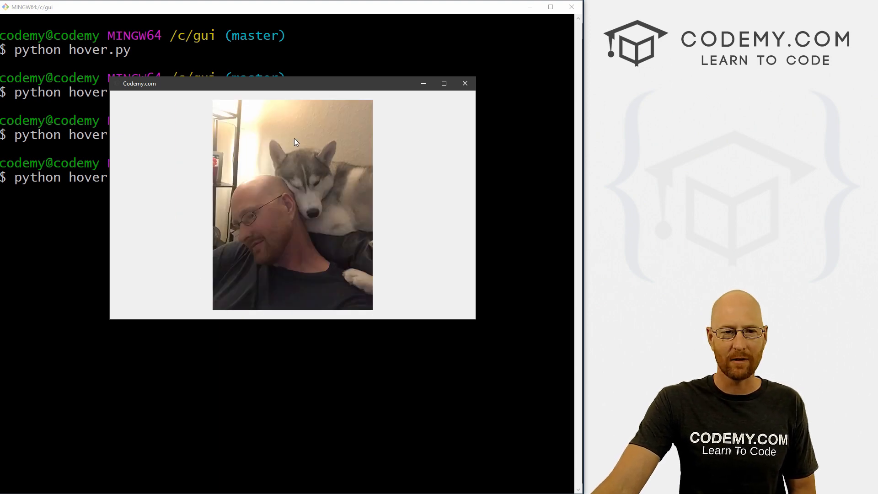
pyautogui.moveTo(305, 125)
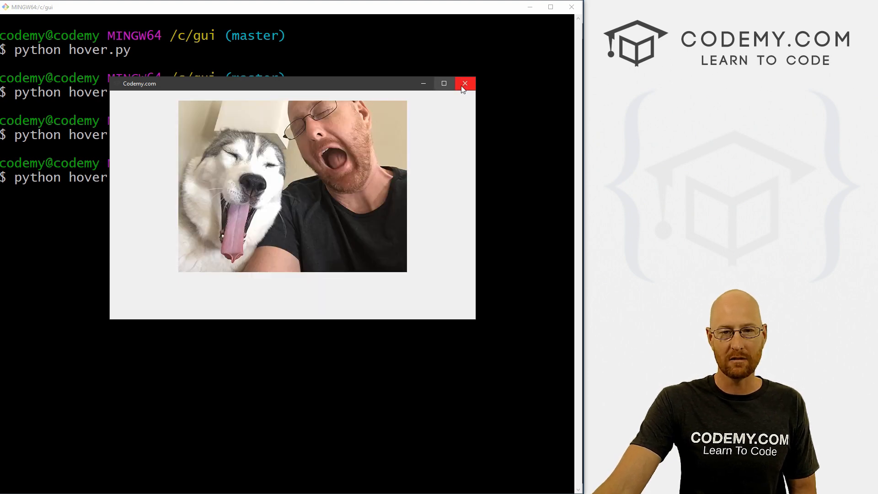
# Close the app, make my_label a Button instead of a Label, and save hover.py
pyautogui.click(464, 83)
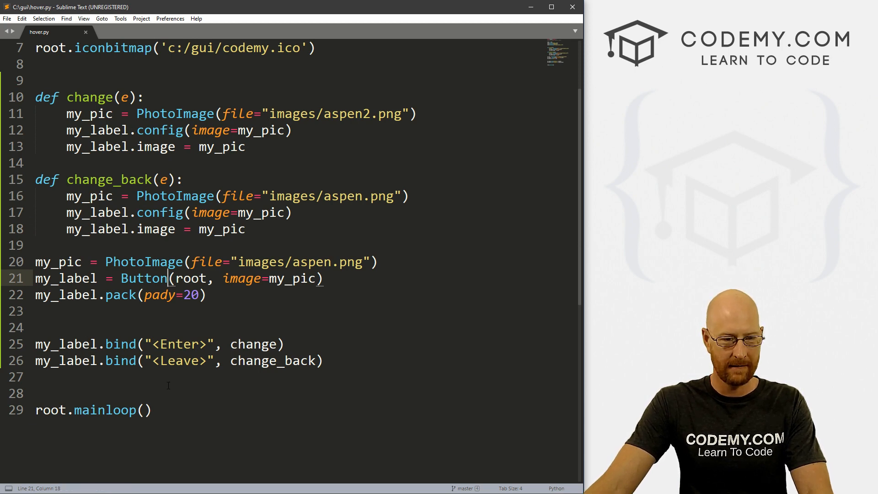
pyautogui.press('ctrl+s')
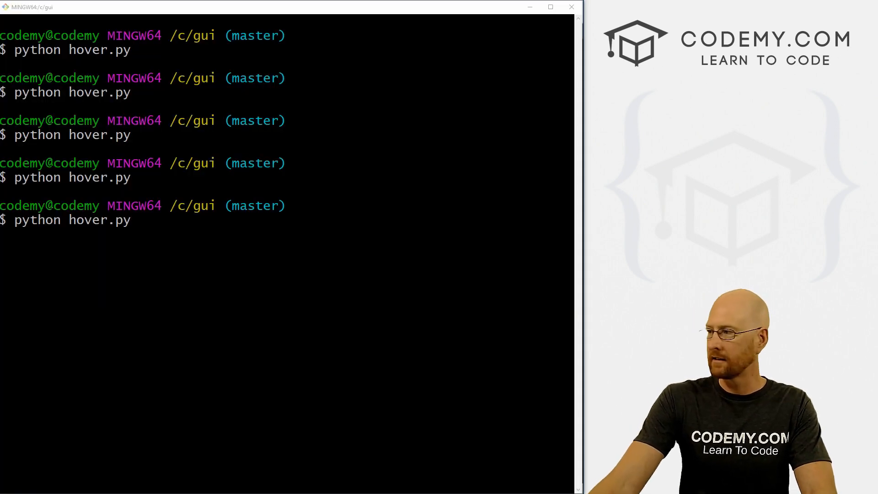
# Rerun hover.py, confirm the image button swaps on hover, then close the window
pyautogui.press('Return')
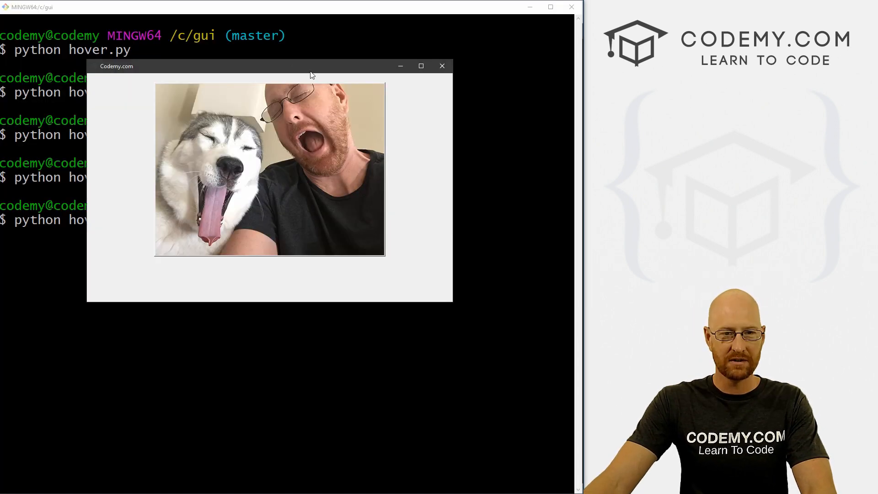
pyautogui.moveTo(403, 176)
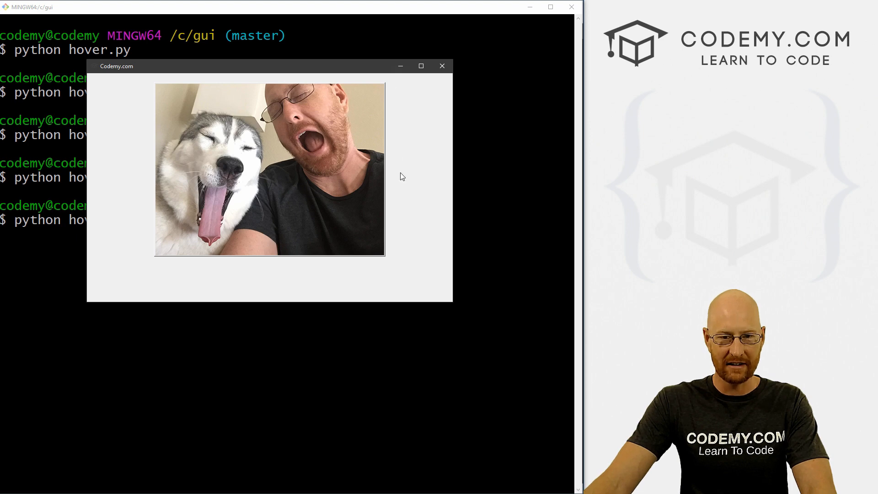
pyautogui.moveTo(267, 288)
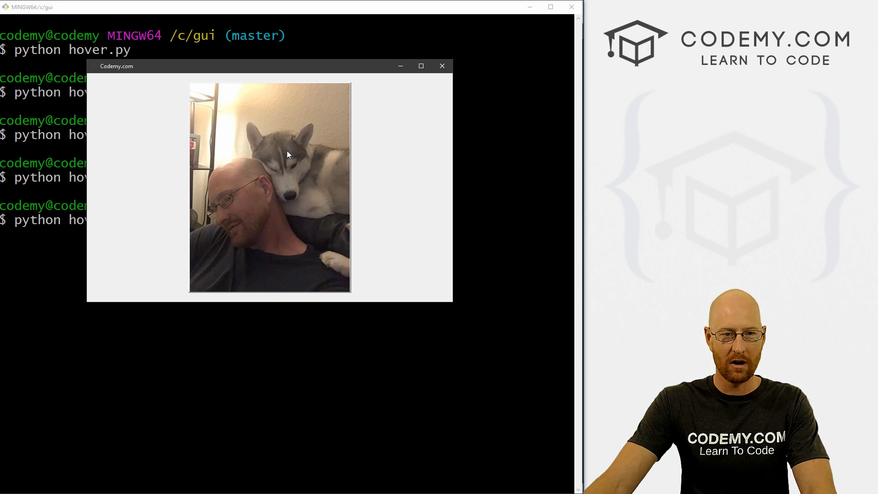
pyautogui.moveTo(291, 129)
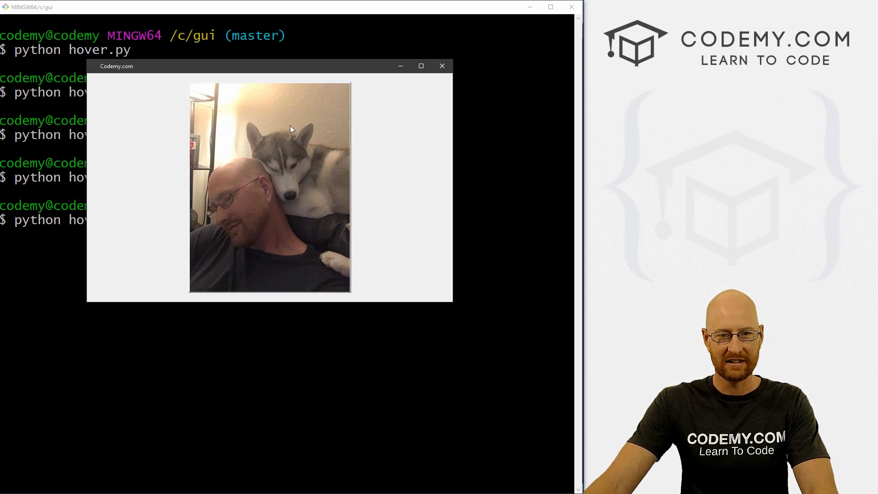
pyautogui.moveTo(289, 142)
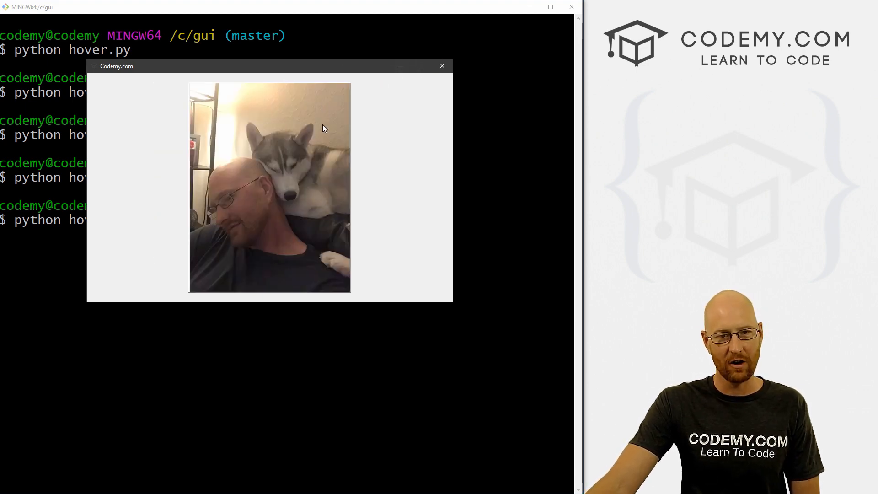
pyautogui.moveTo(303, 82)
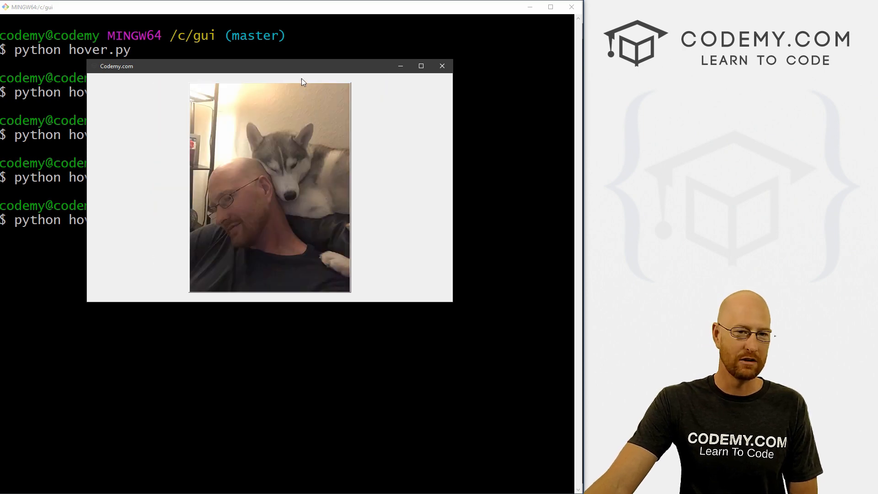
pyautogui.click(442, 66)
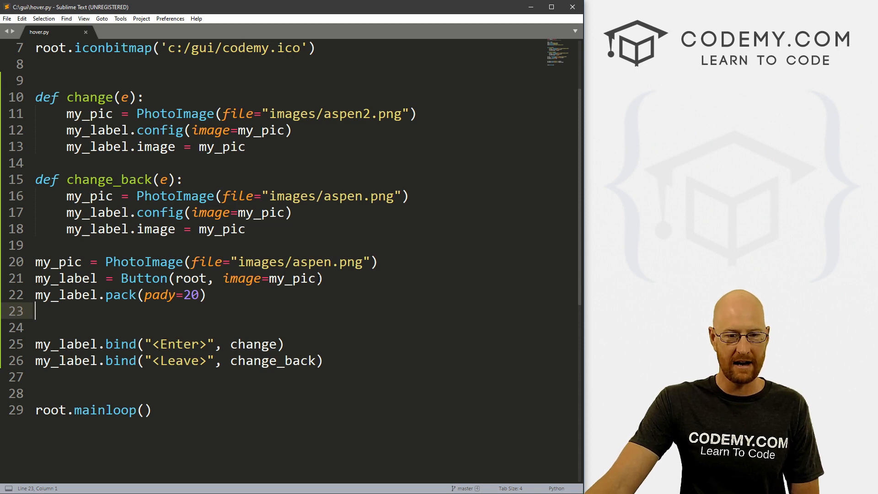
# Add command=do_something to the Button and start defining do_something() with label2
pyautogui.write(', command=do_')
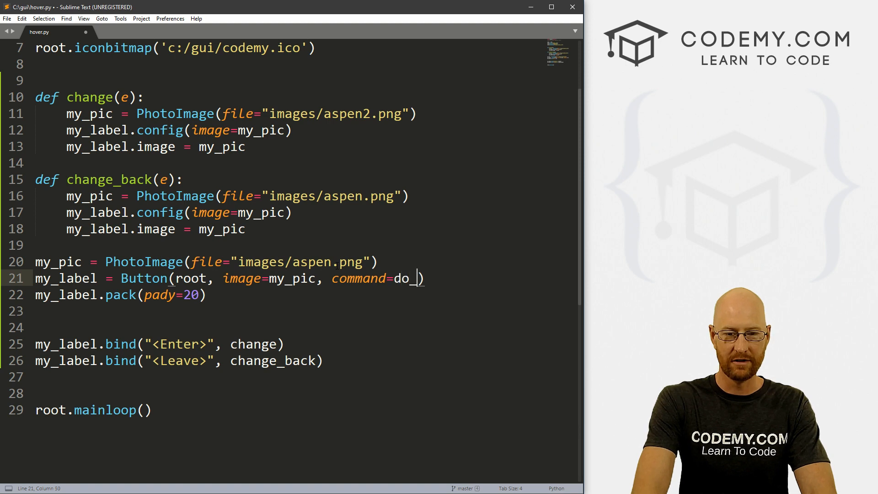
pyautogui.write('something)')
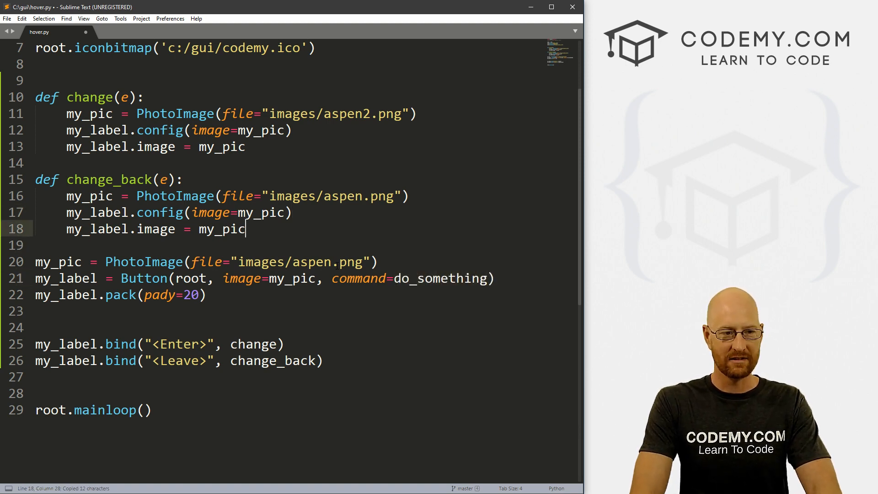
pyautogui.write('def do_something')
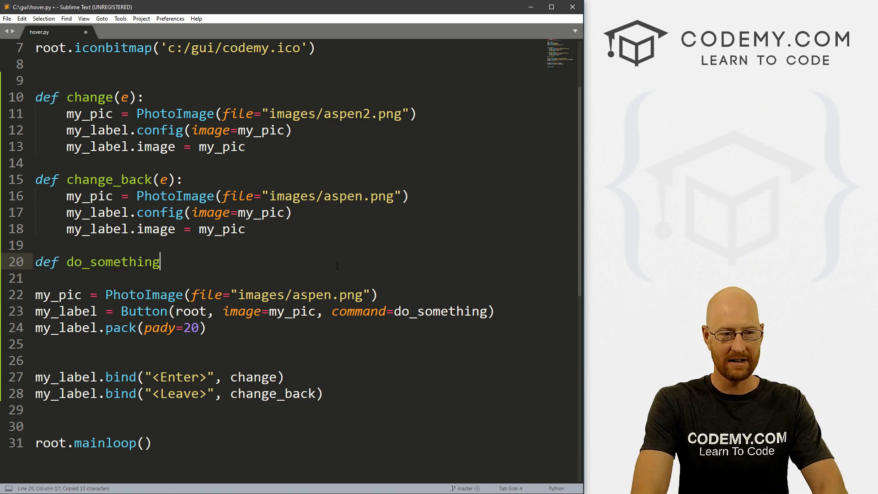
pyautogui.write('():')
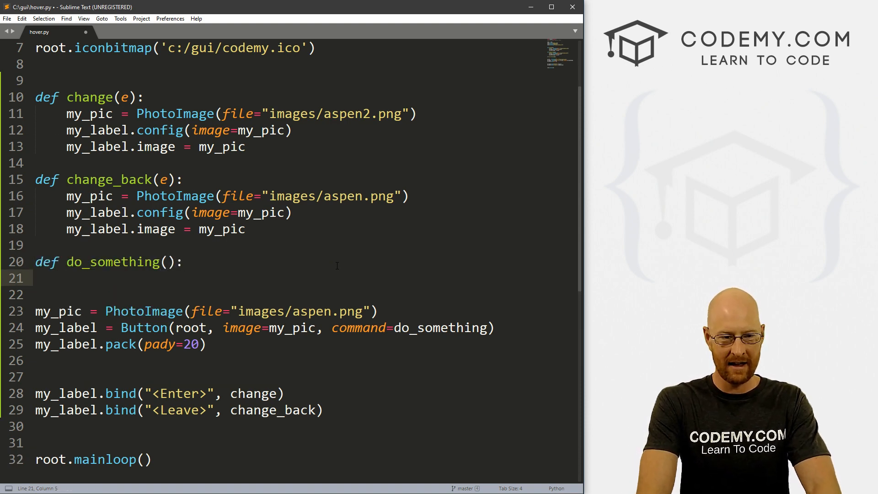
pyautogui.write('label2 = Lable')
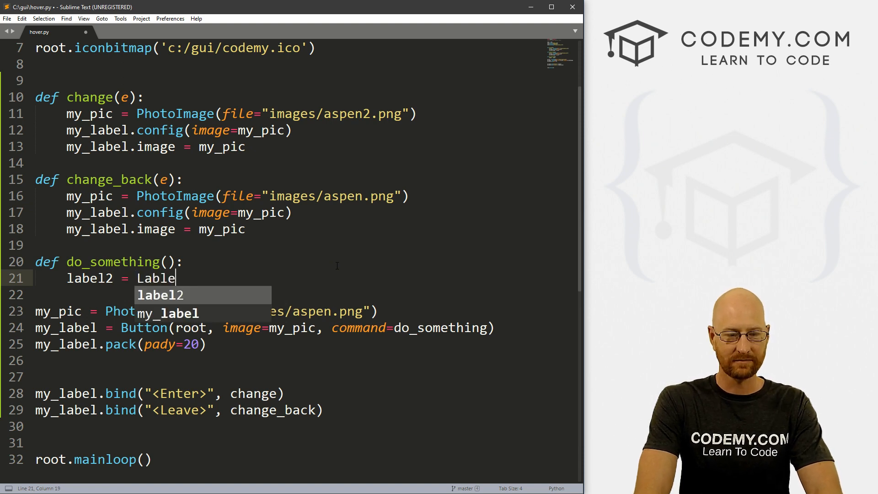
# Make label2 a packed Label reading 'You clicked the button!' and save hover.py
pyautogui.write('(root)')
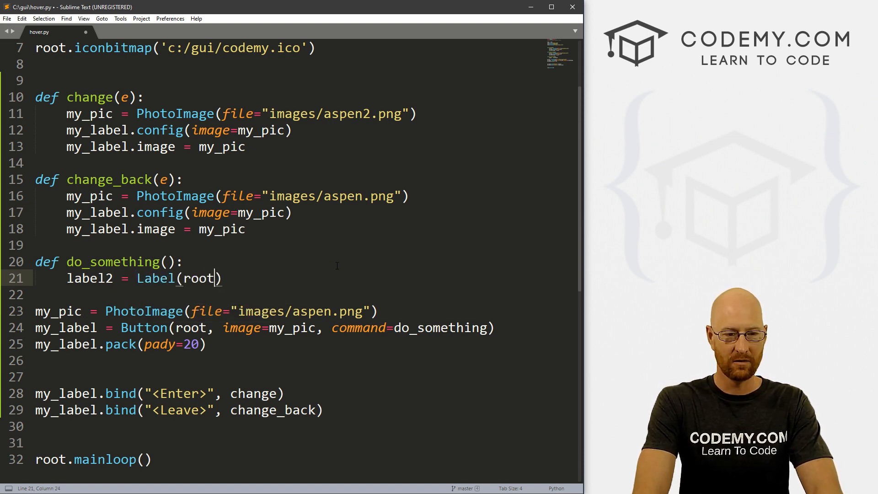
pyautogui.write(', text=""')
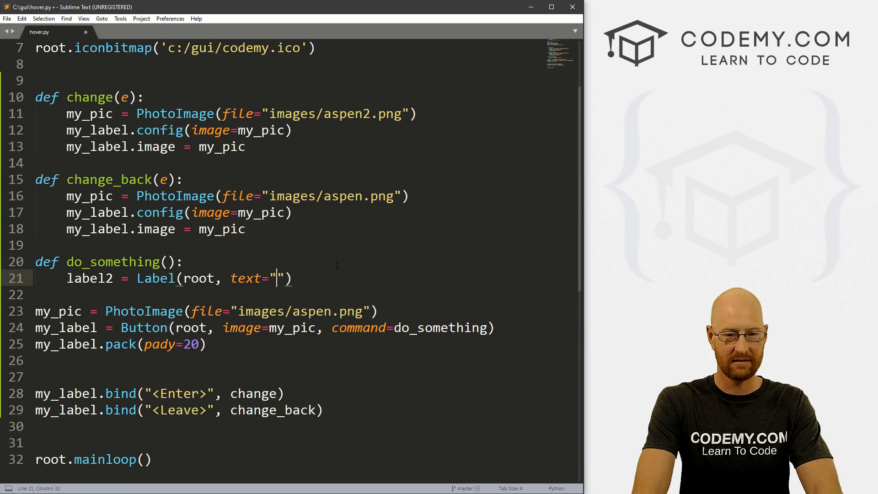
pyautogui.write('You click')
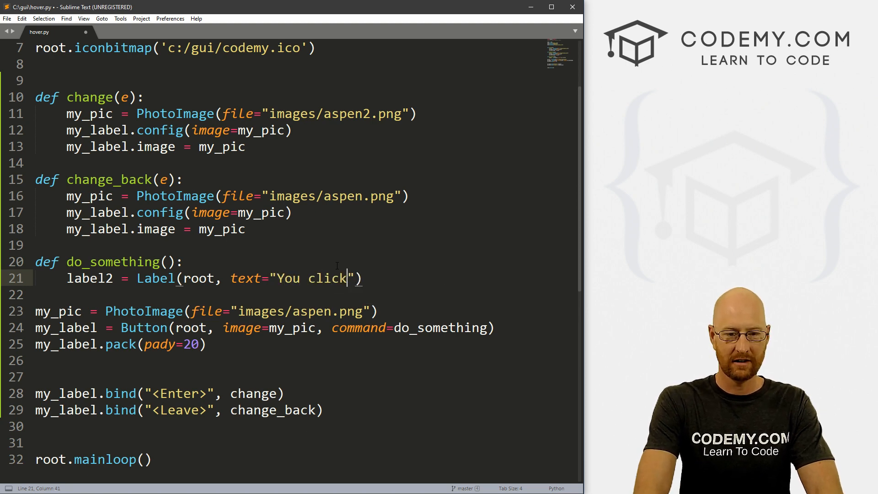
pyautogui.write('ed the b')
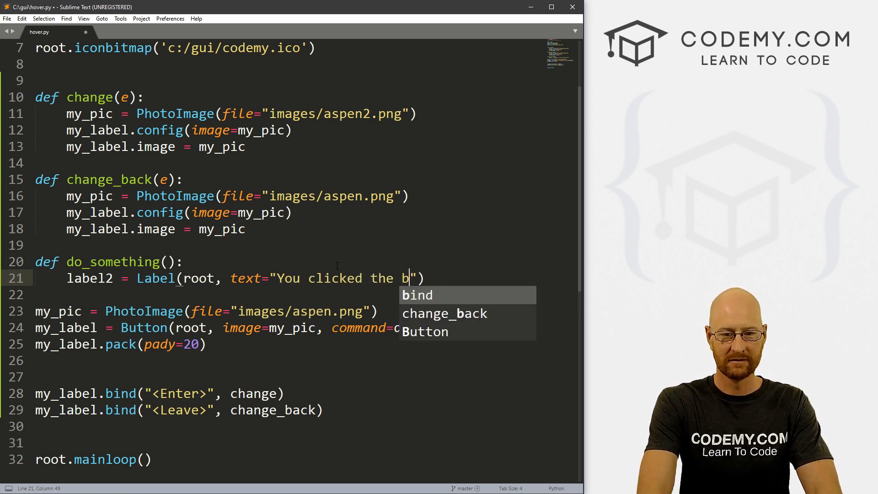
pyautogui.write('utton!')
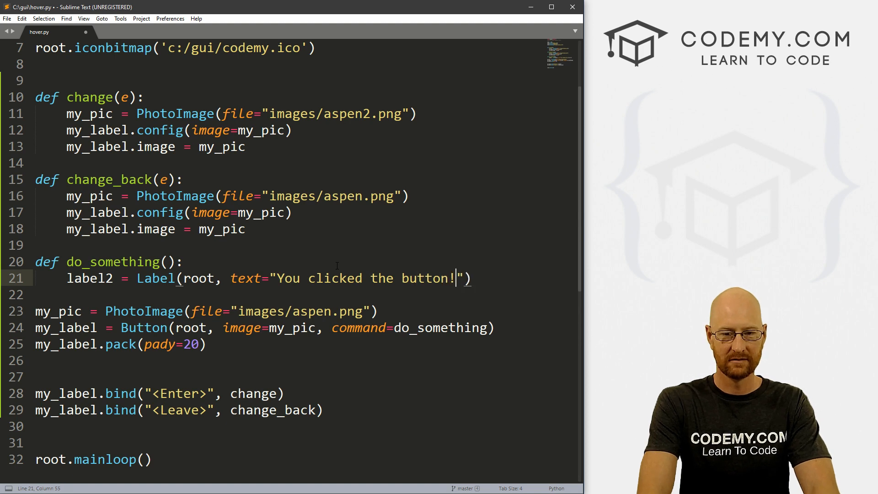
pyautogui.write('label2.pack()')
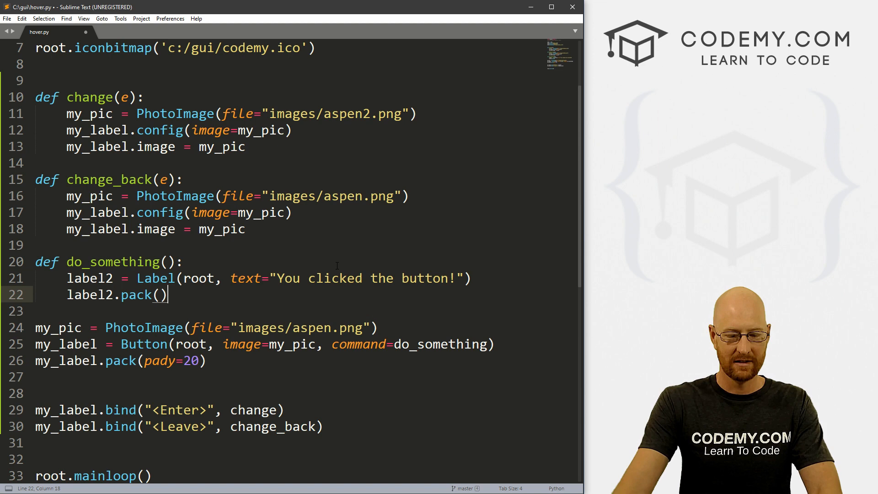
pyautogui.press('ctrl+s')
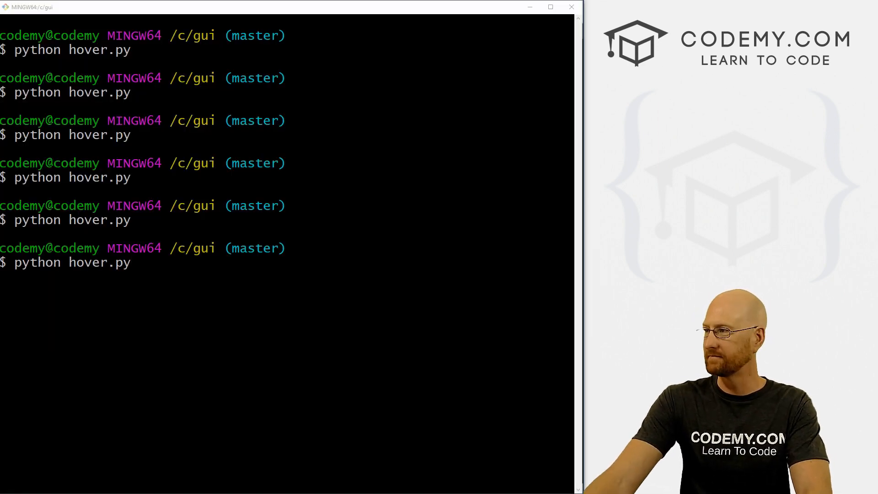
# Run hover.py and click the photo so 'You clicked the button!' appears beneath it
pyautogui.press('Return')
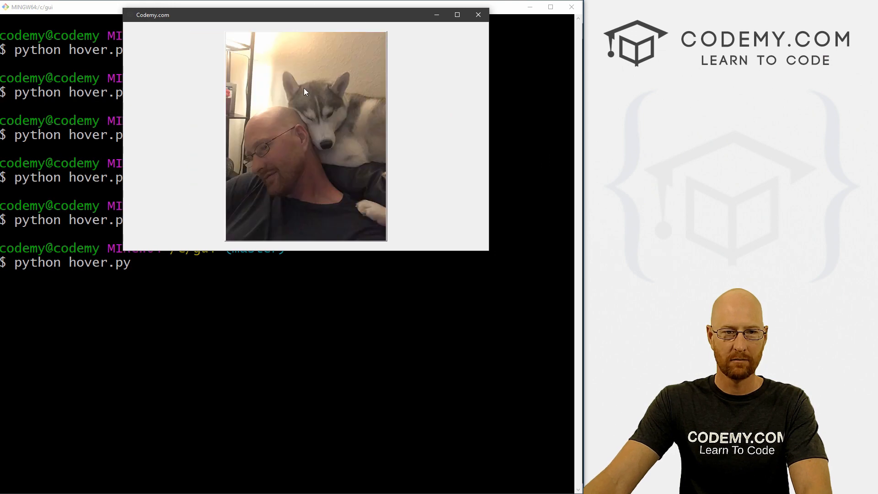
pyautogui.click(305, 135)
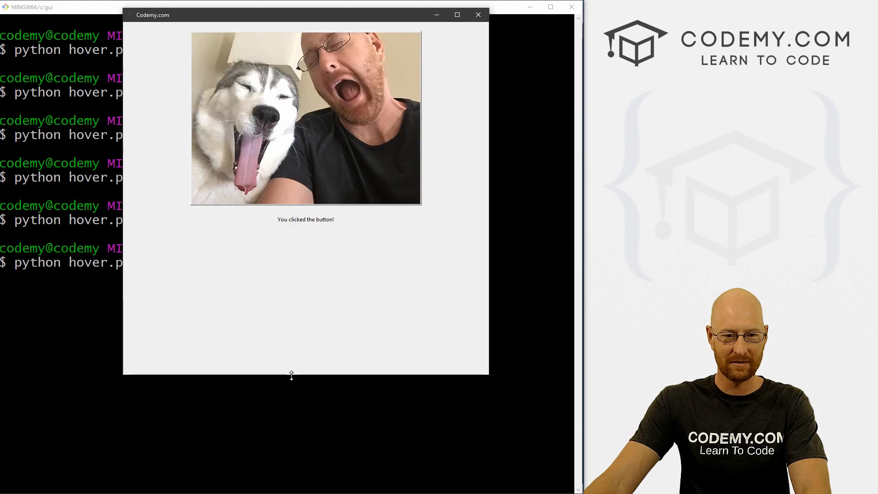
pyautogui.moveTo(306, 259)
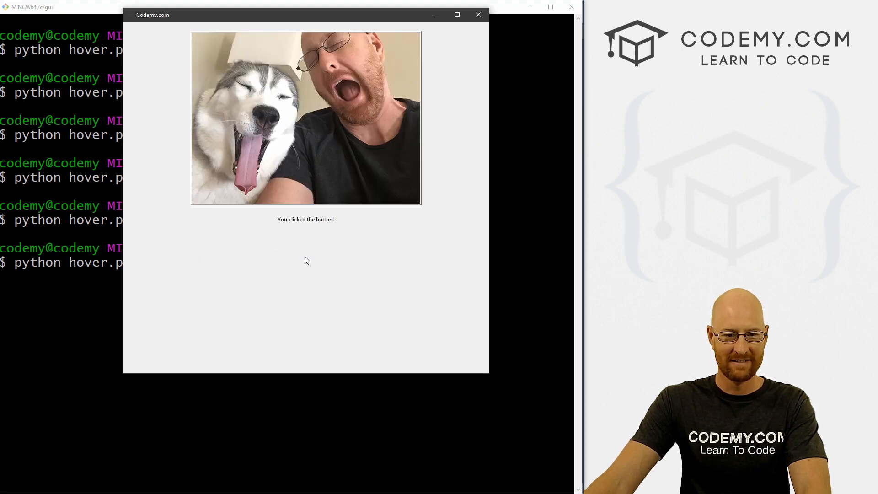